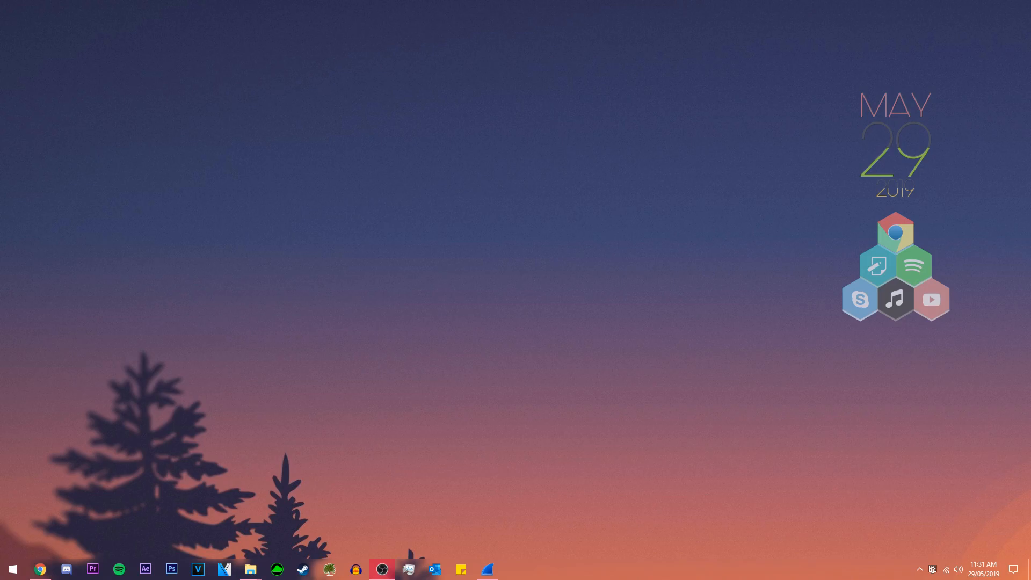
pyautogui.moveTo(669, 334)
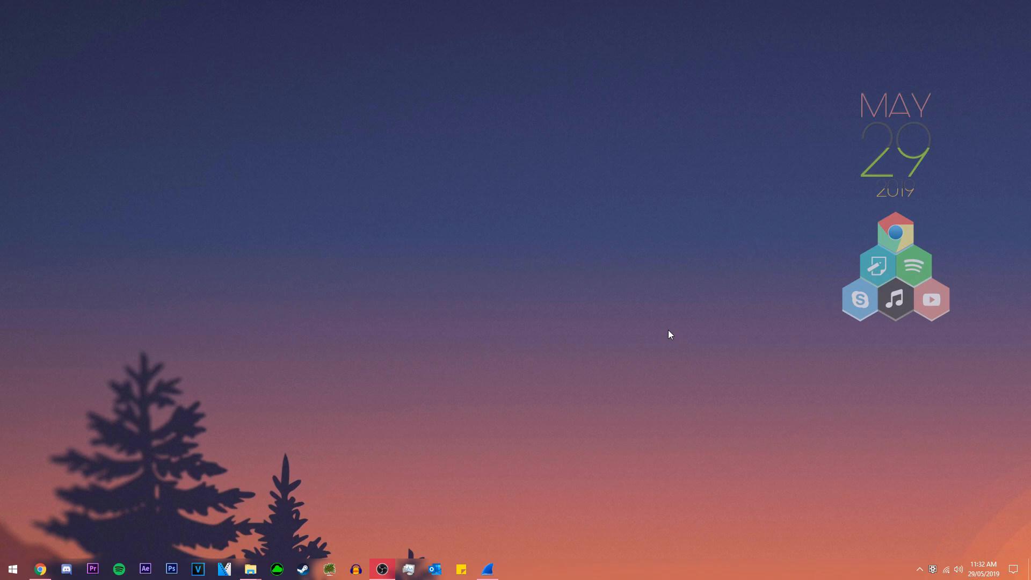
# Step: Launch Wireshark and single out the WiFi interface in the capture list
pyautogui.click(487, 569)
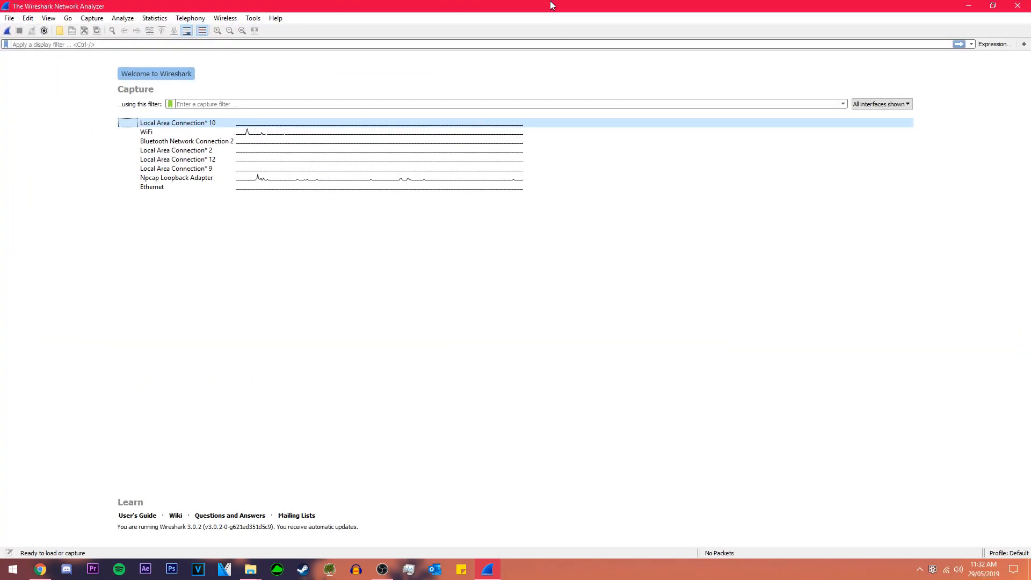
pyautogui.moveTo(359, 141)
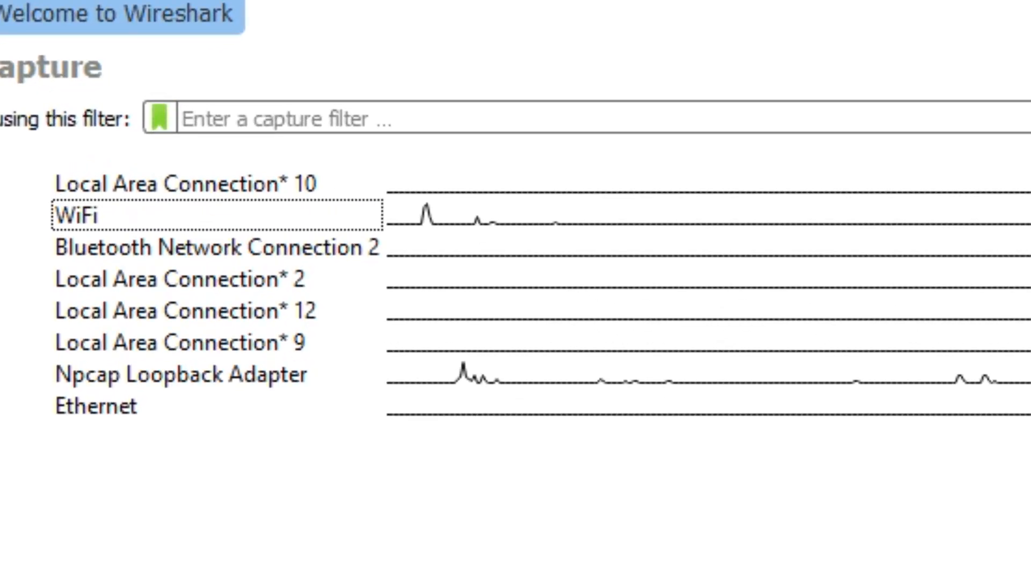
pyautogui.click(183, 183)
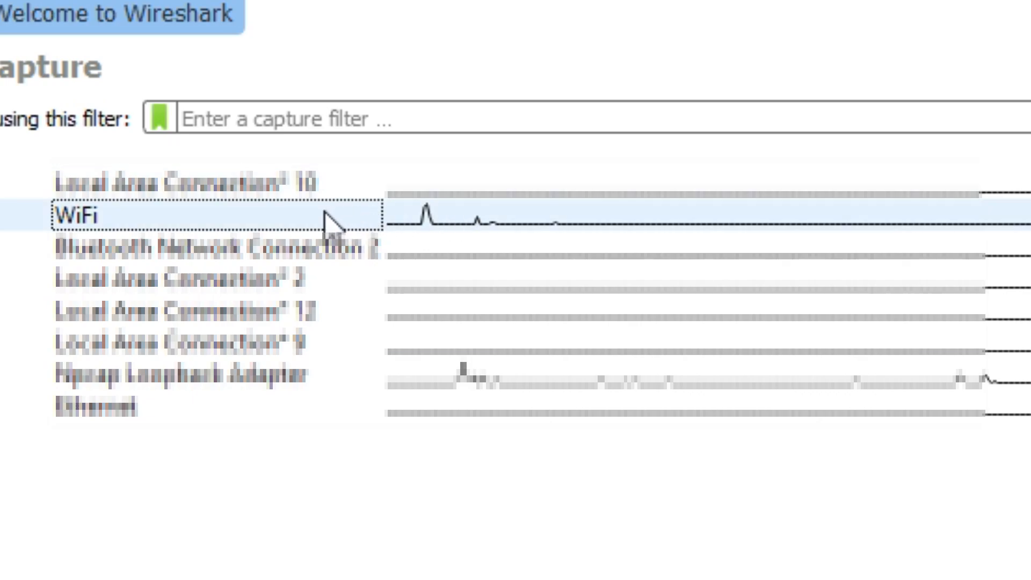
# Step: Capture a short burst of WiFi traffic, stop it and select packet 27
pyautogui.doubleClick(78, 216)
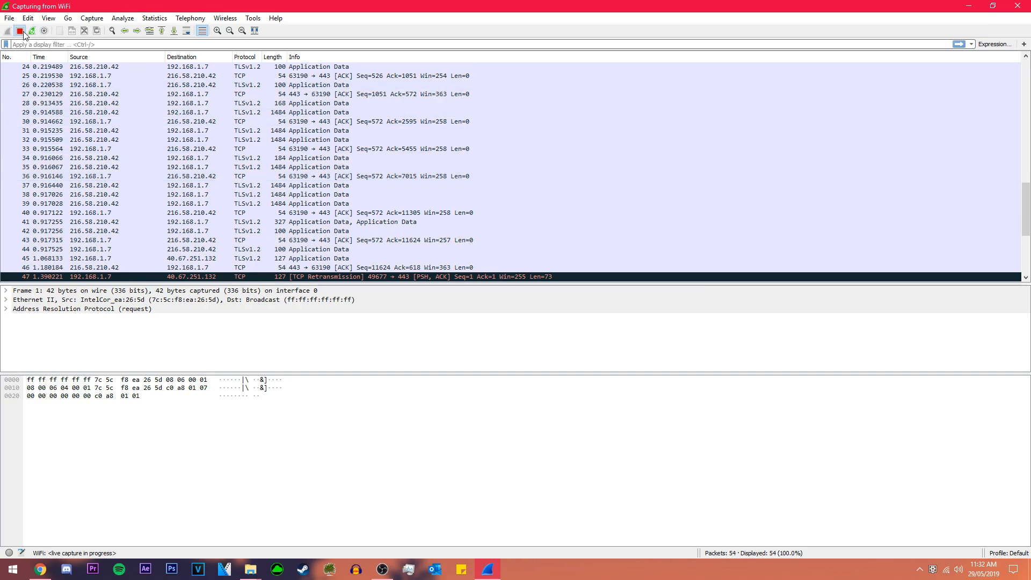
pyautogui.click(20, 31)
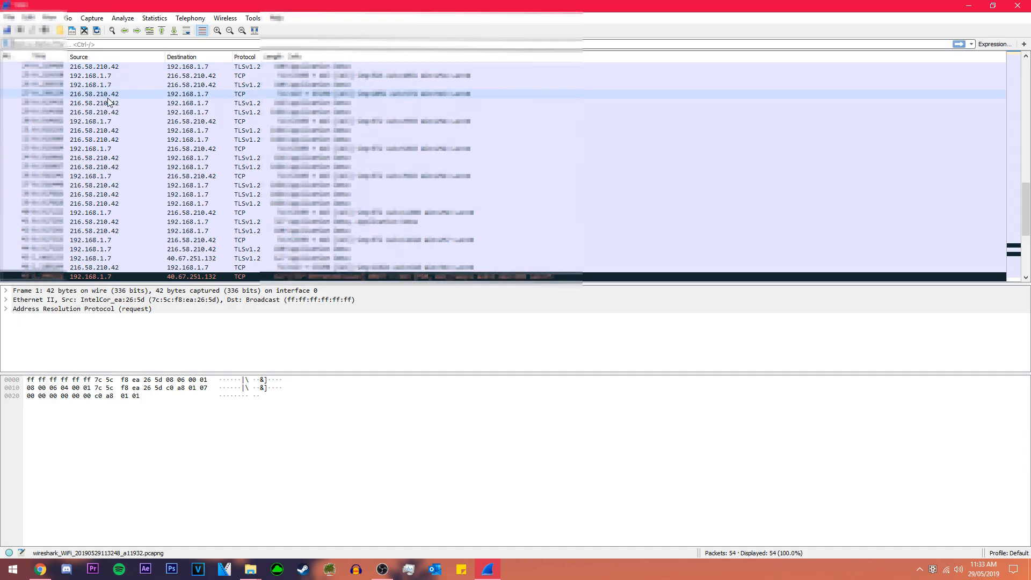
pyautogui.click(192, 93)
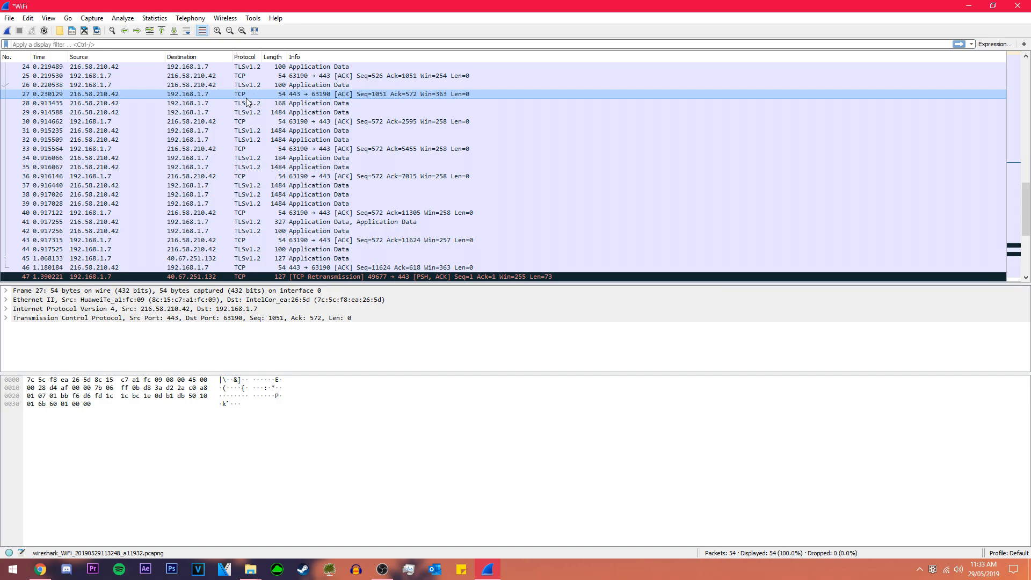
pyautogui.scroll(3)
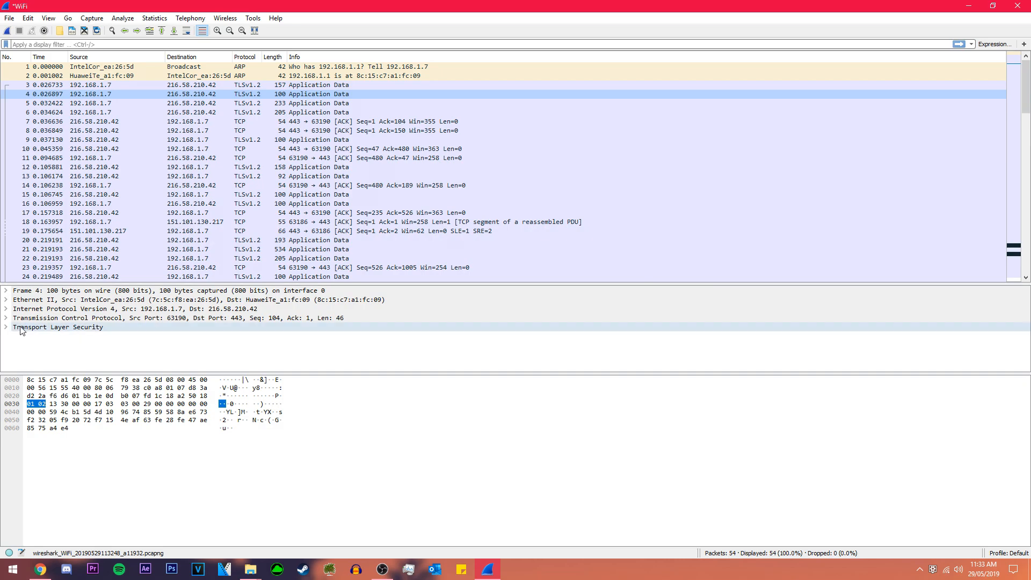
# Step: Expand the Transport Layer Security record showing encrypted http-over-tls data, then inspect packet 45
pyautogui.click(5, 327)
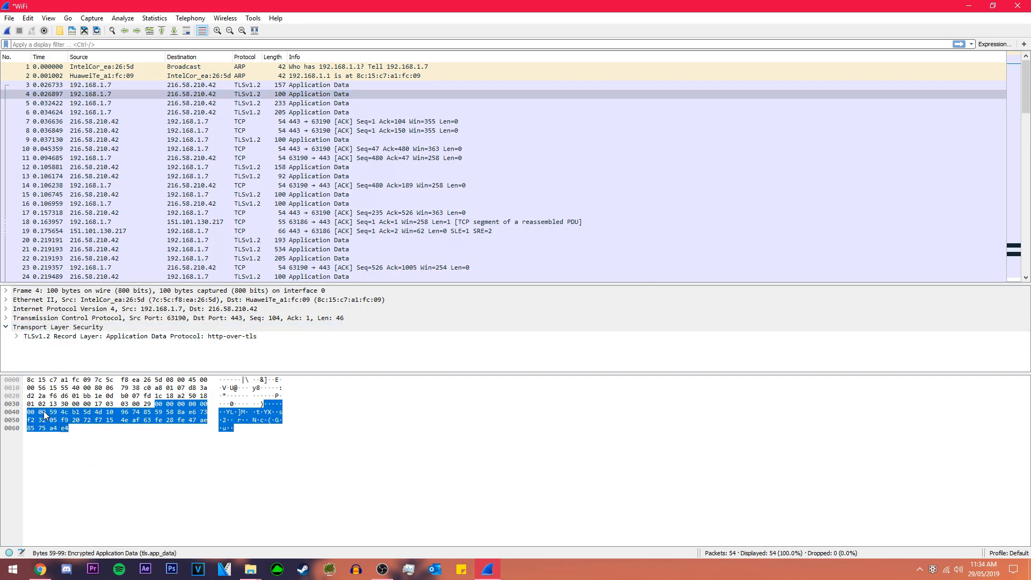
pyautogui.click(54, 403)
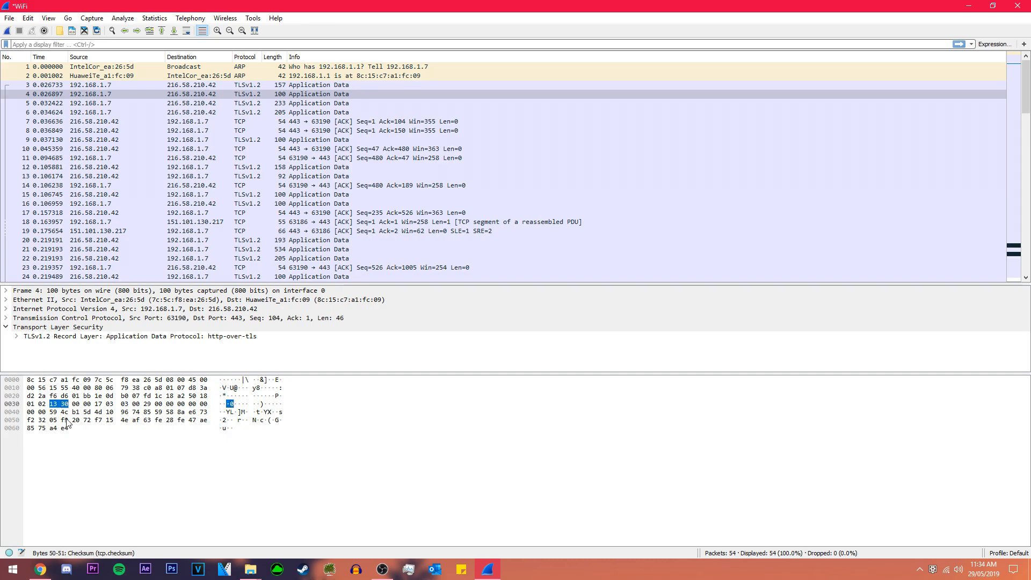
pyautogui.click(37, 379)
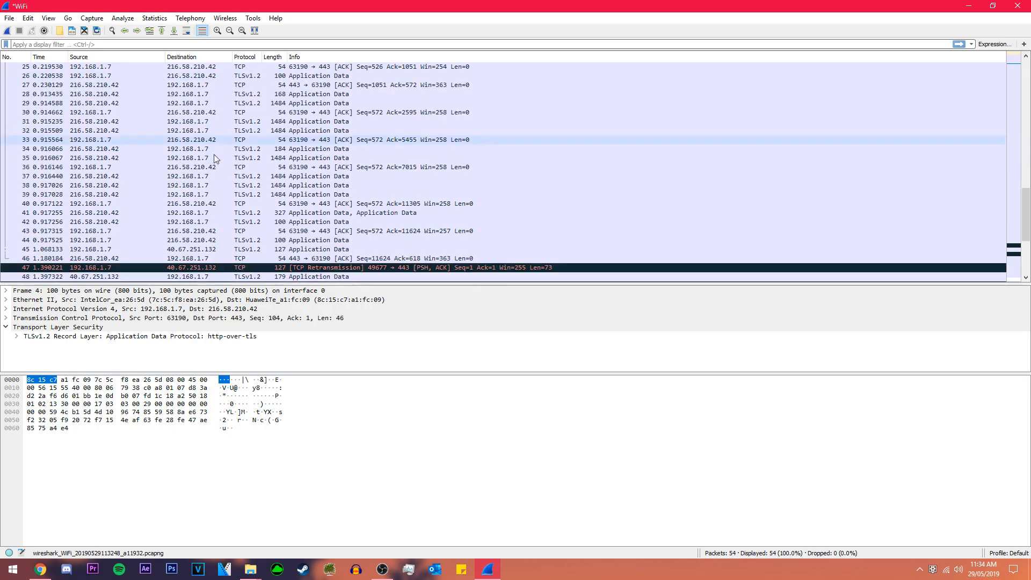
pyautogui.scroll(3)
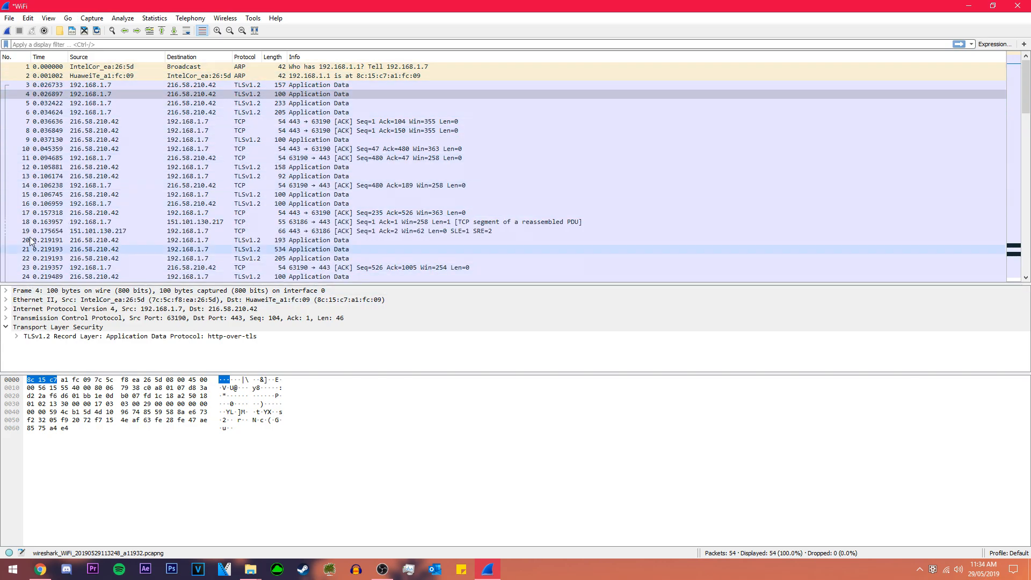
pyautogui.scroll(-3)
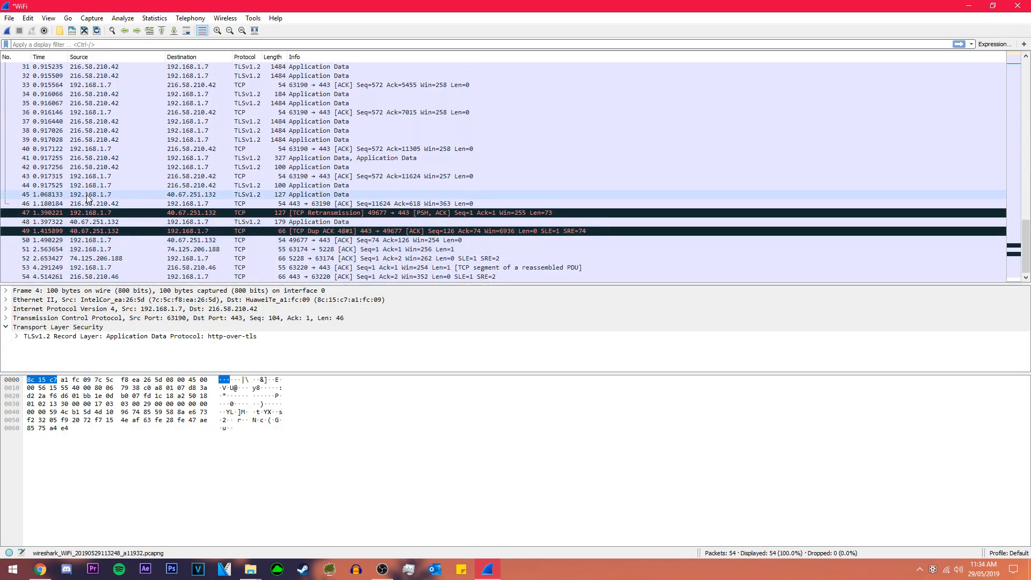
pyautogui.click(197, 194)
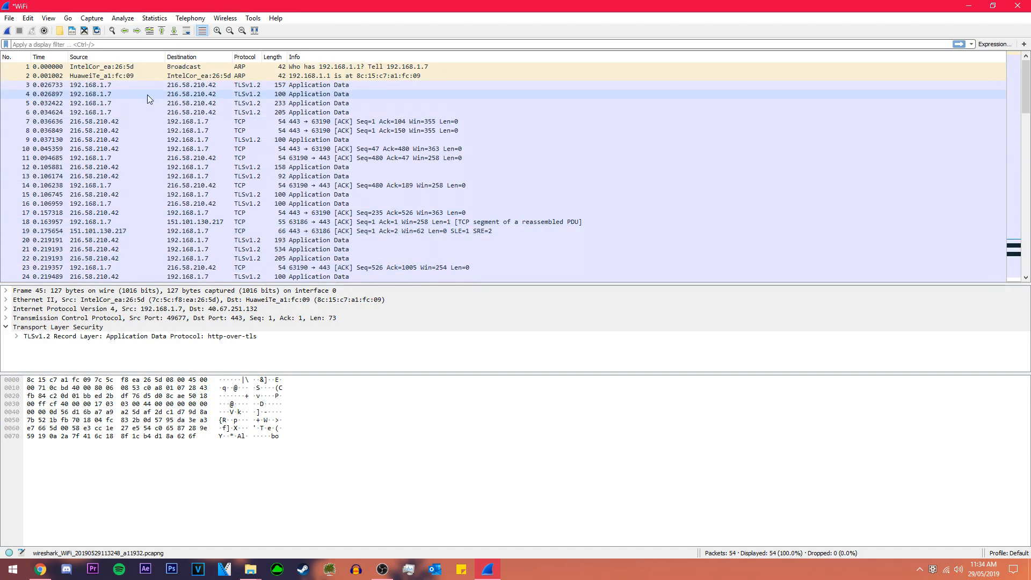
# Step: Filter the packet list to 'tcp', leaving 52 of 54 packets displayed
pyautogui.click(99, 66)
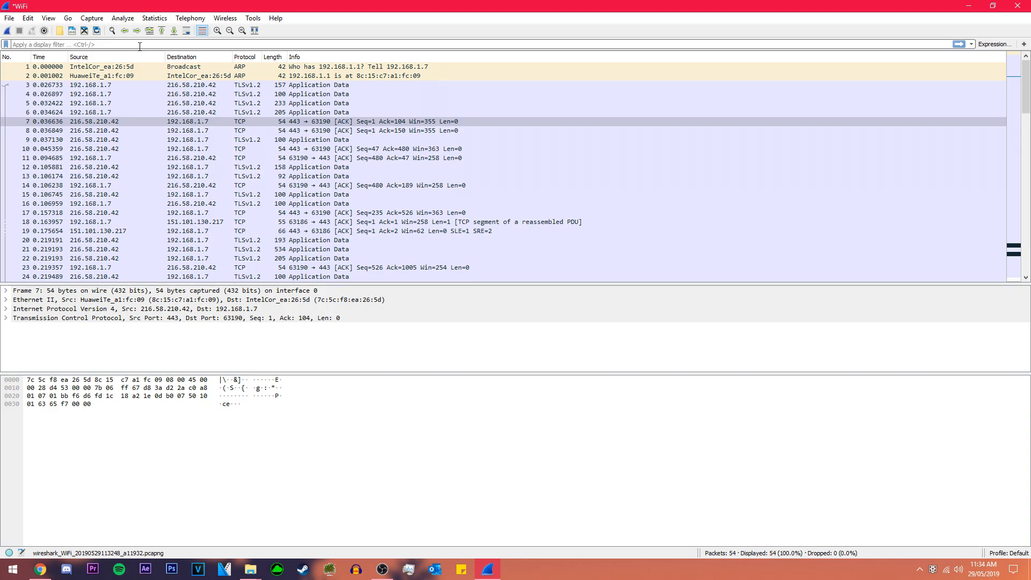
pyautogui.write('tcp')
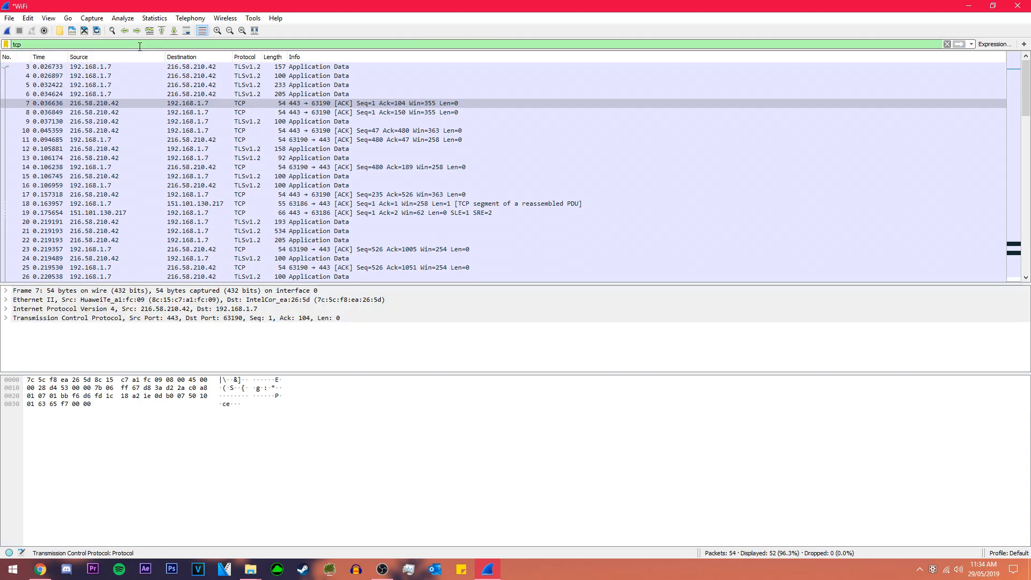
pyautogui.scroll(-3)
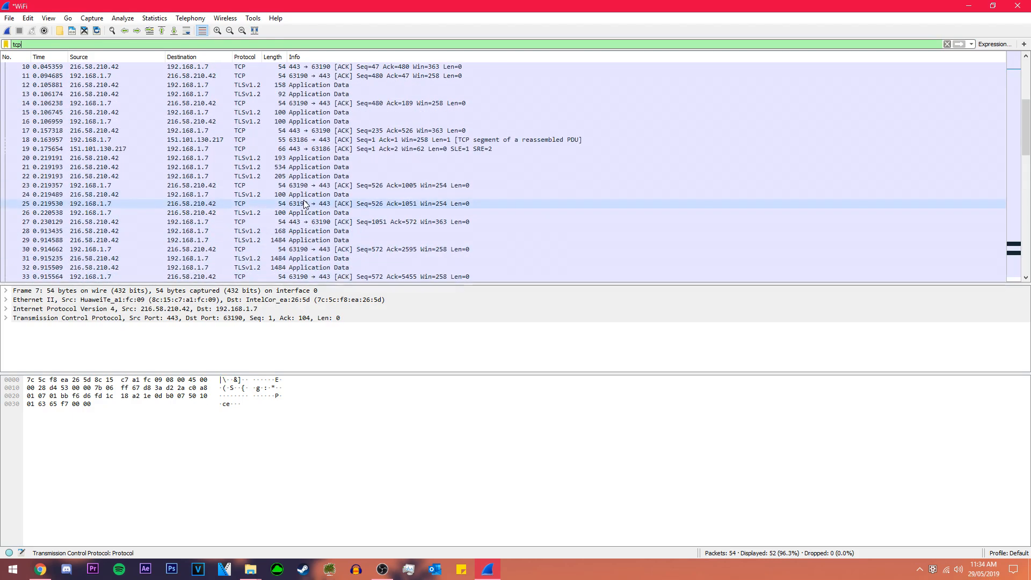
pyautogui.scroll(3)
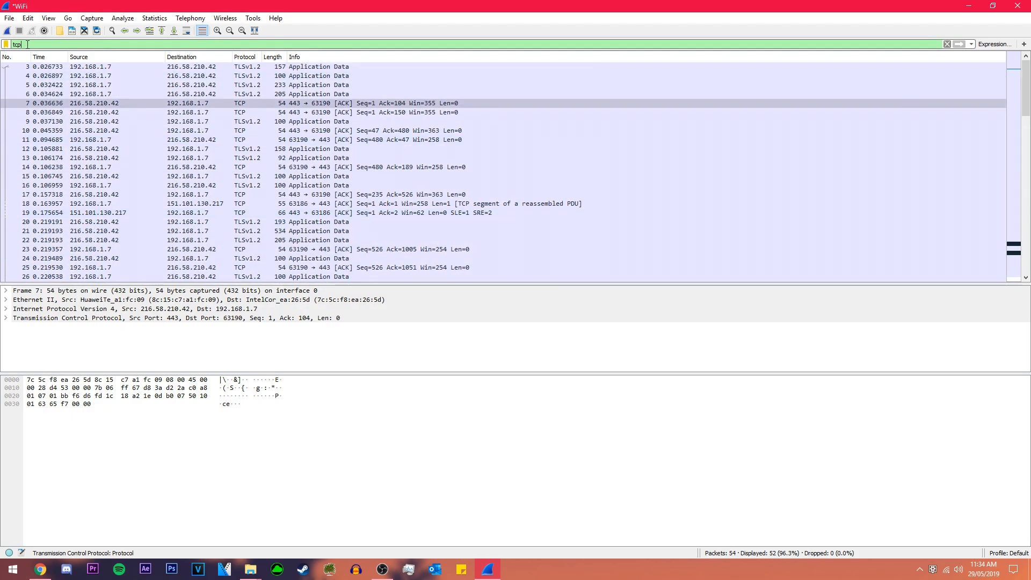
pyautogui.click(946, 44)
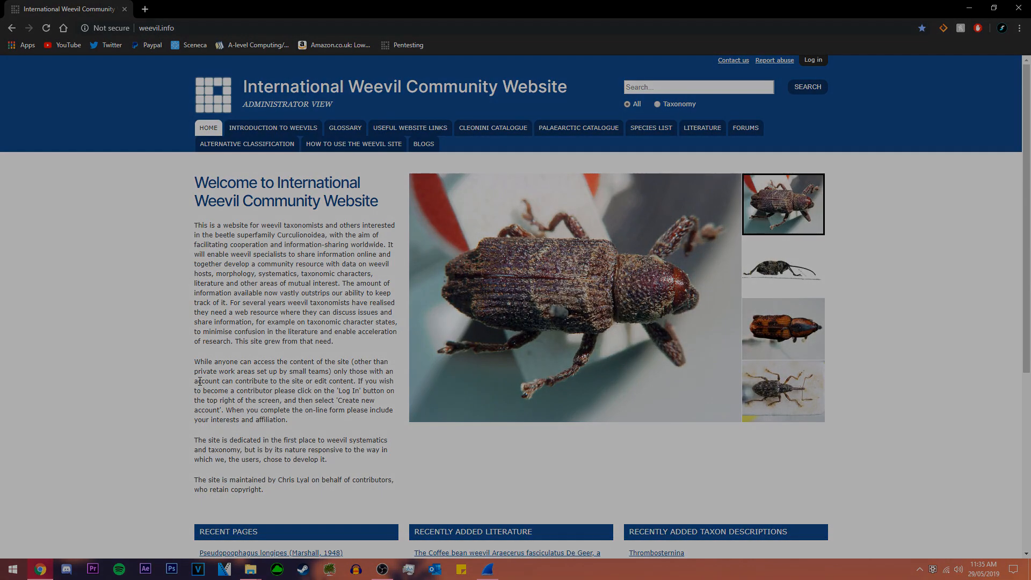
# Step: Check the weevil.info site's Not secure connection indicator in Chrome and dismiss it
pyautogui.click(106, 28)
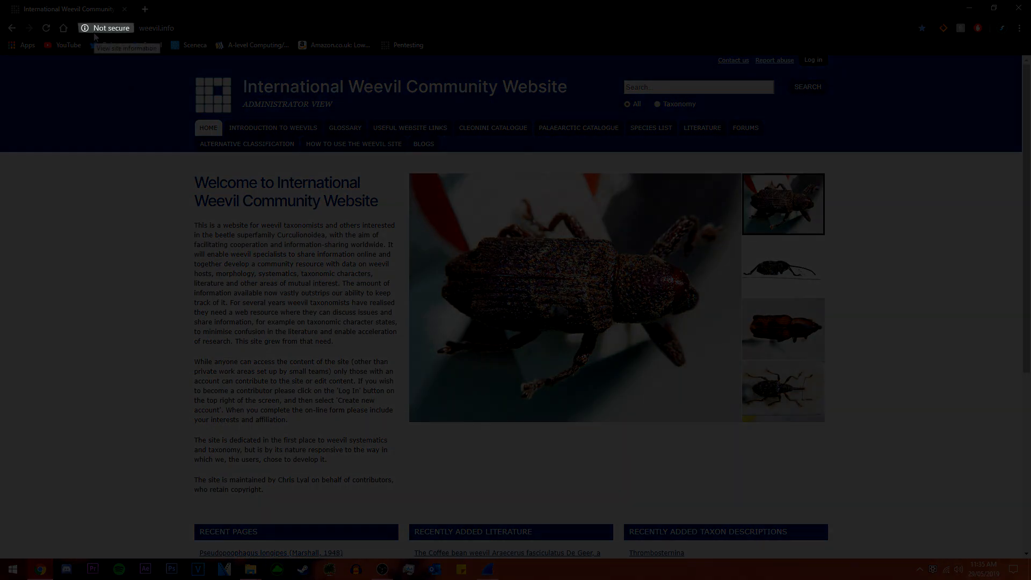
pyautogui.click(106, 28)
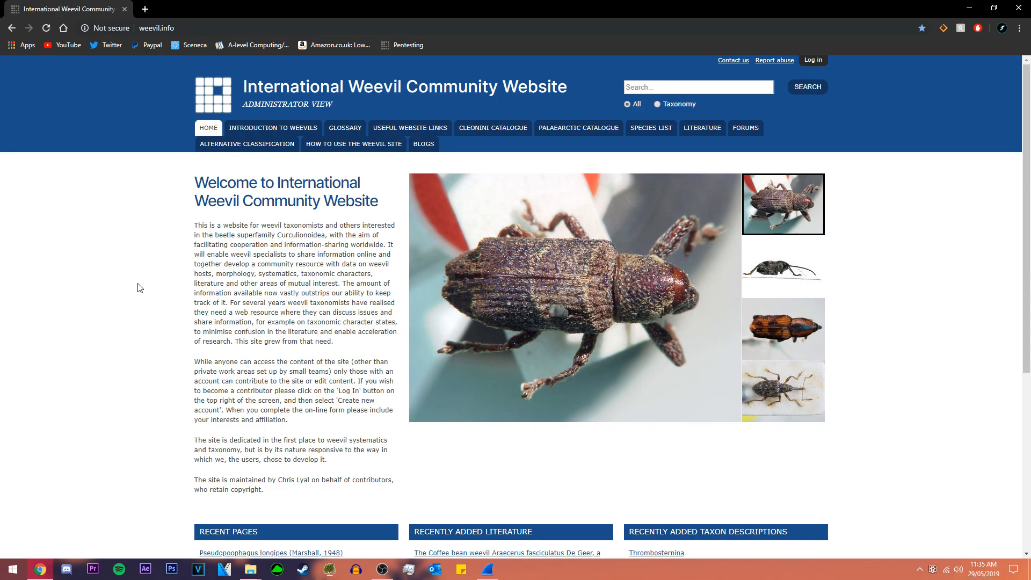
pyautogui.moveTo(195, 409)
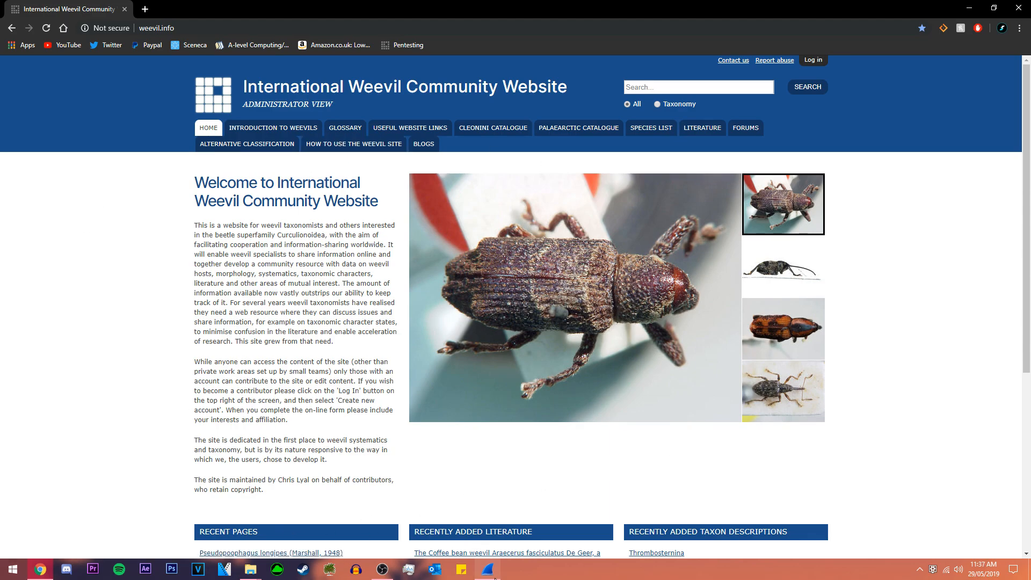
# Step: Start a fresh WiFi capture, discarding the earlier unsaved packets
pyautogui.click(485, 569)
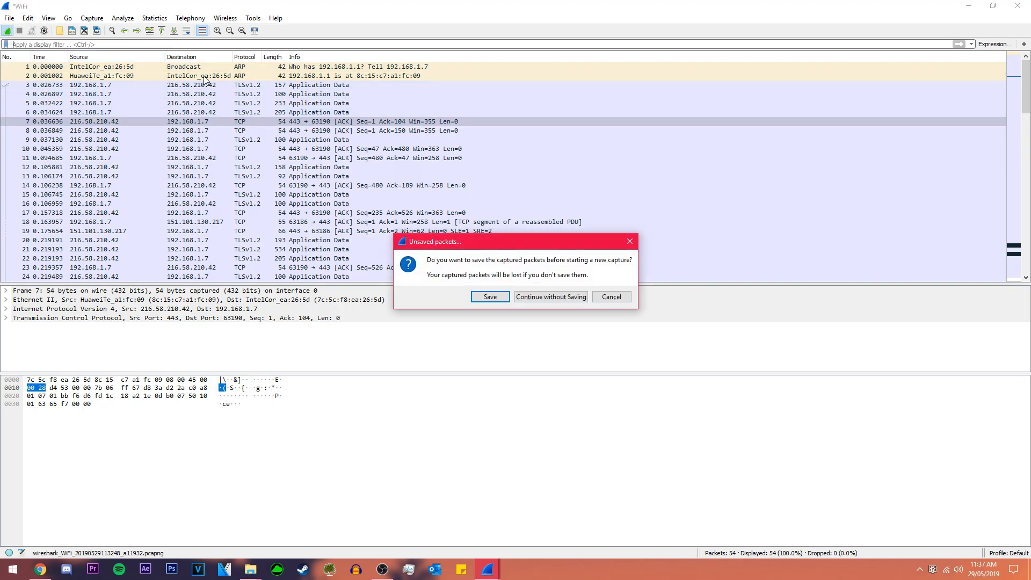
pyautogui.click(551, 296)
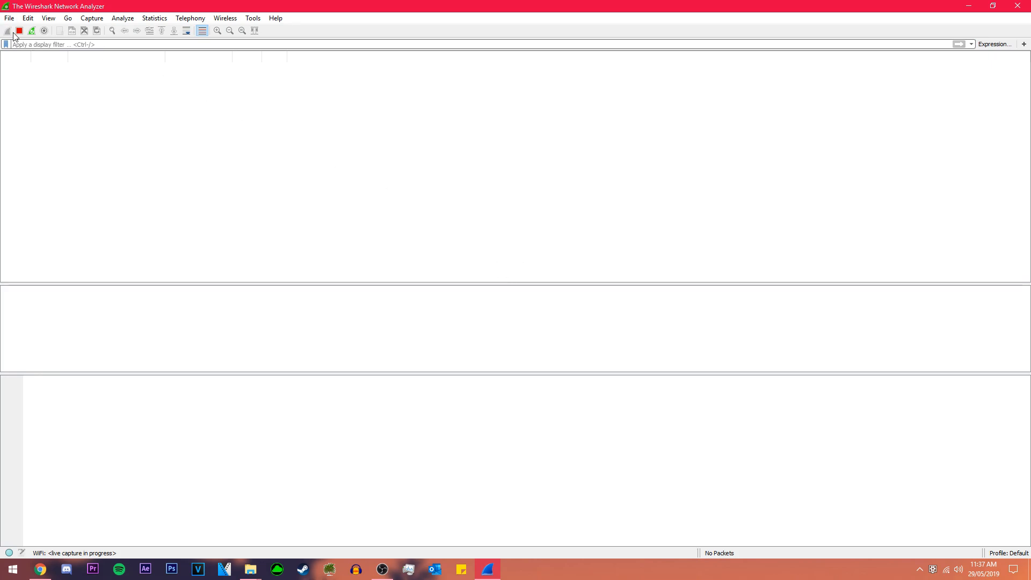
pyautogui.click(8, 30)
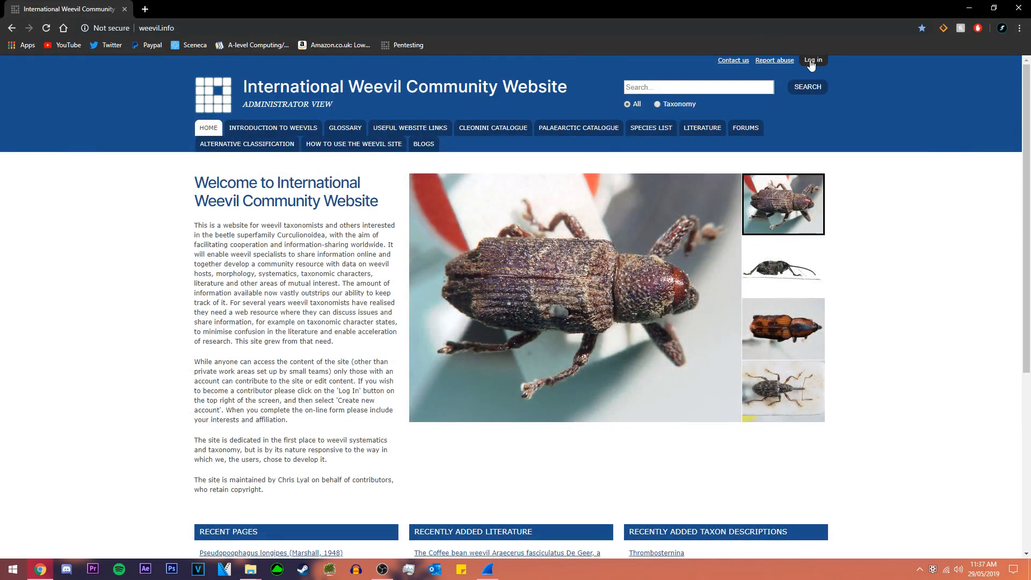
# Step: Enter the username 'PlsDontrHackMe' in the weevil site's login form
pyautogui.click(813, 61)
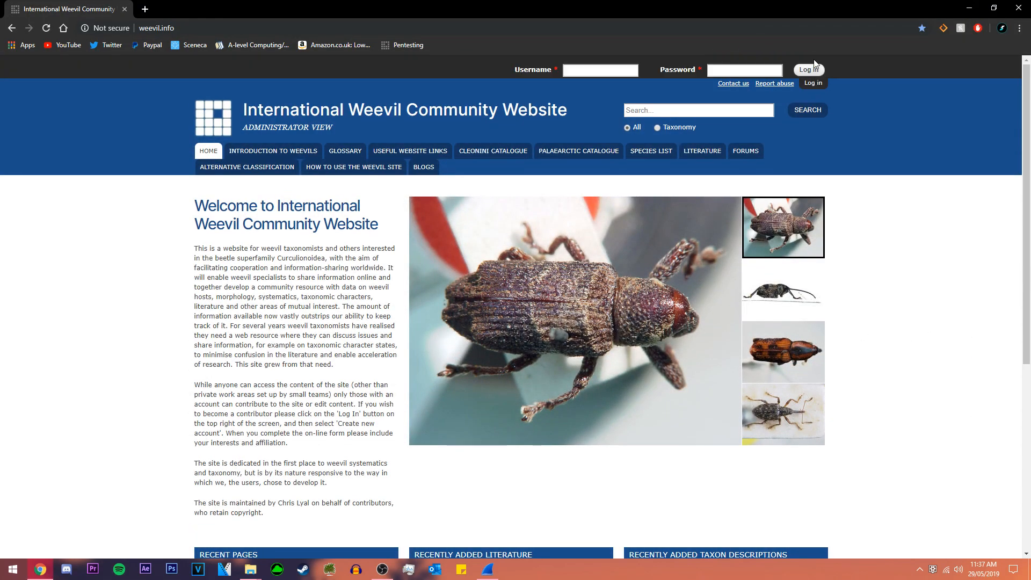
pyautogui.click(808, 70)
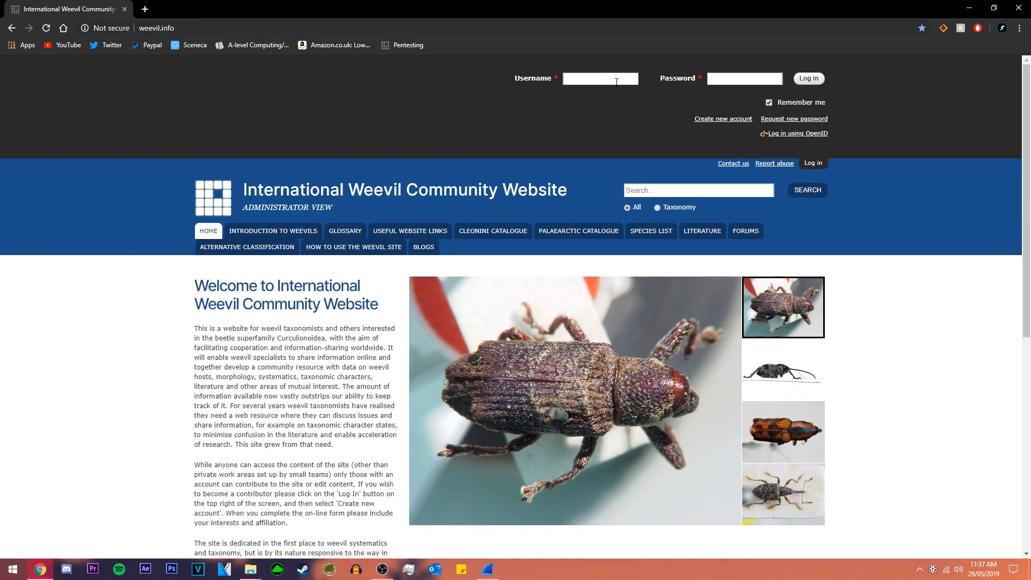
pyautogui.click(599, 78)
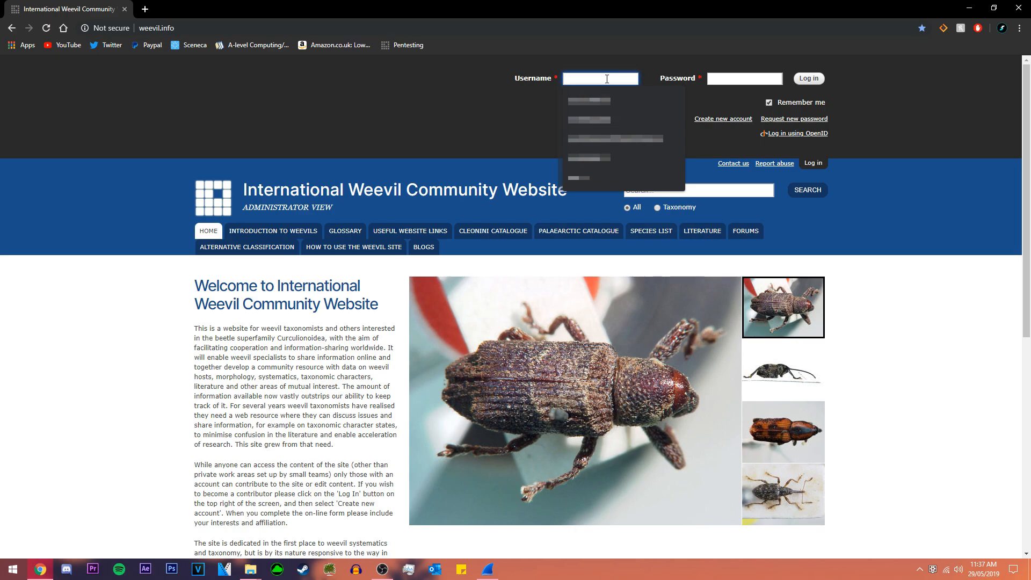
pyautogui.write('PlsDontr')
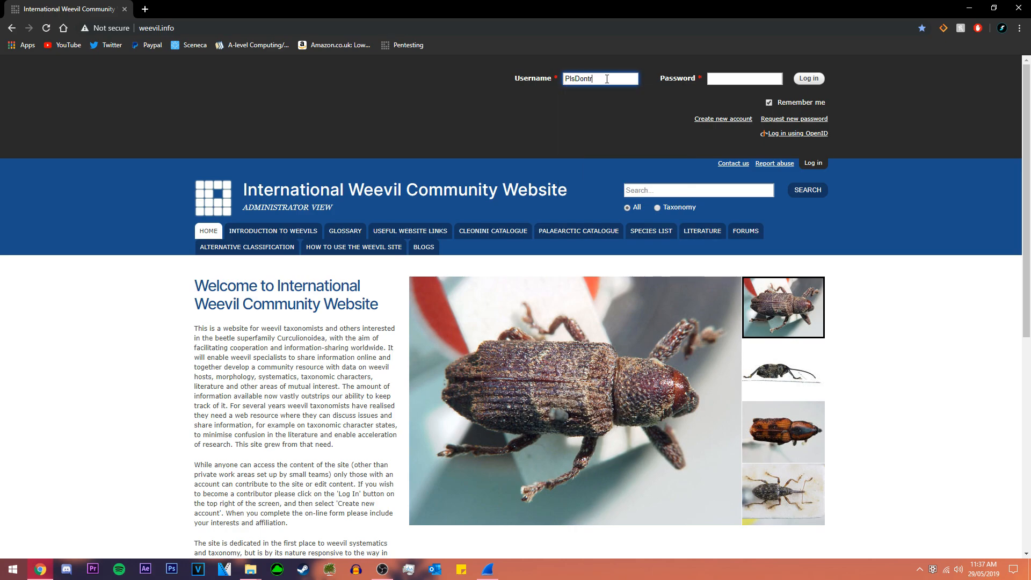
pyautogui.write('HackMe')
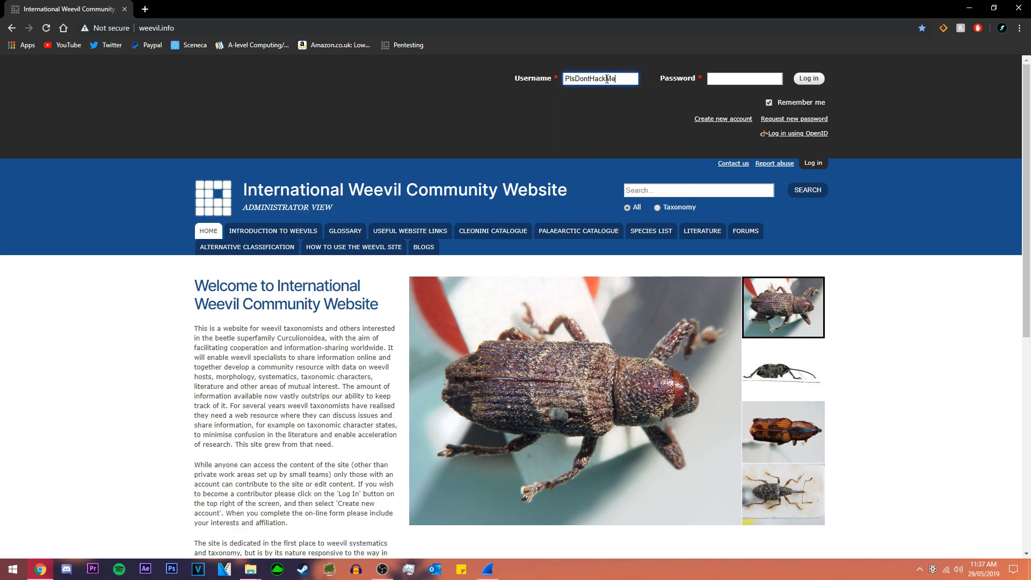
pyautogui.click(744, 78)
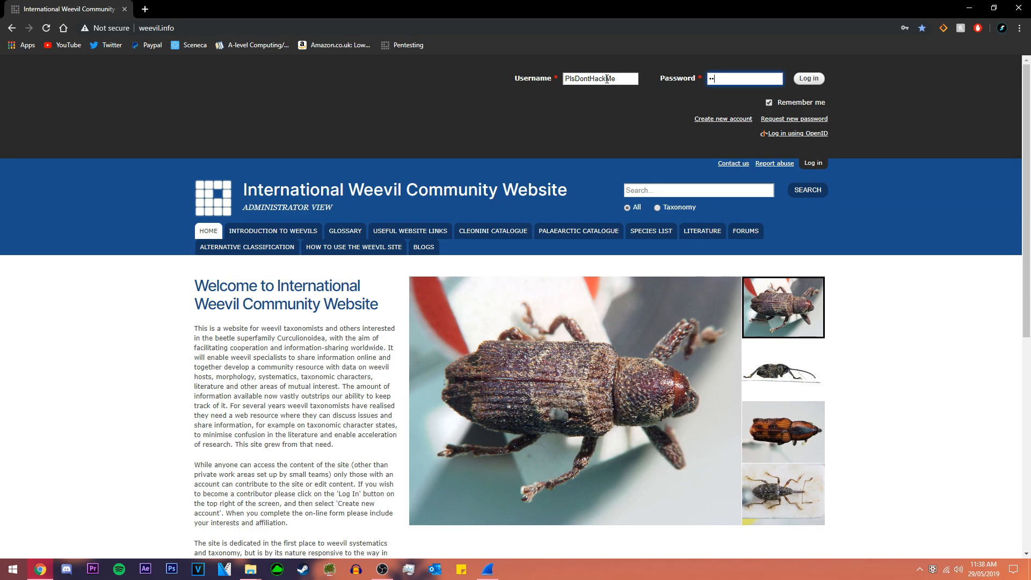
pyautogui.write('password')
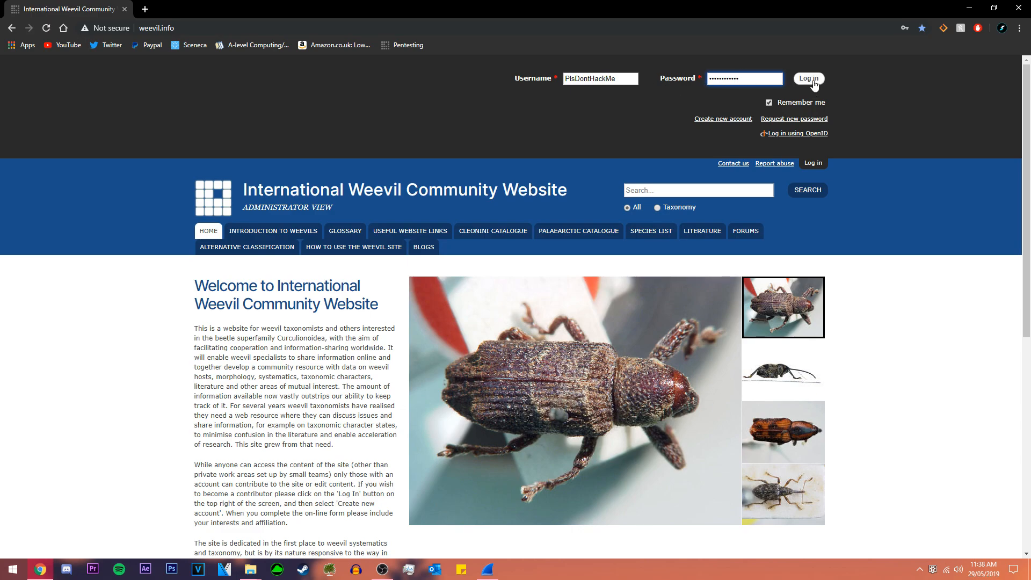
pyautogui.click(807, 78)
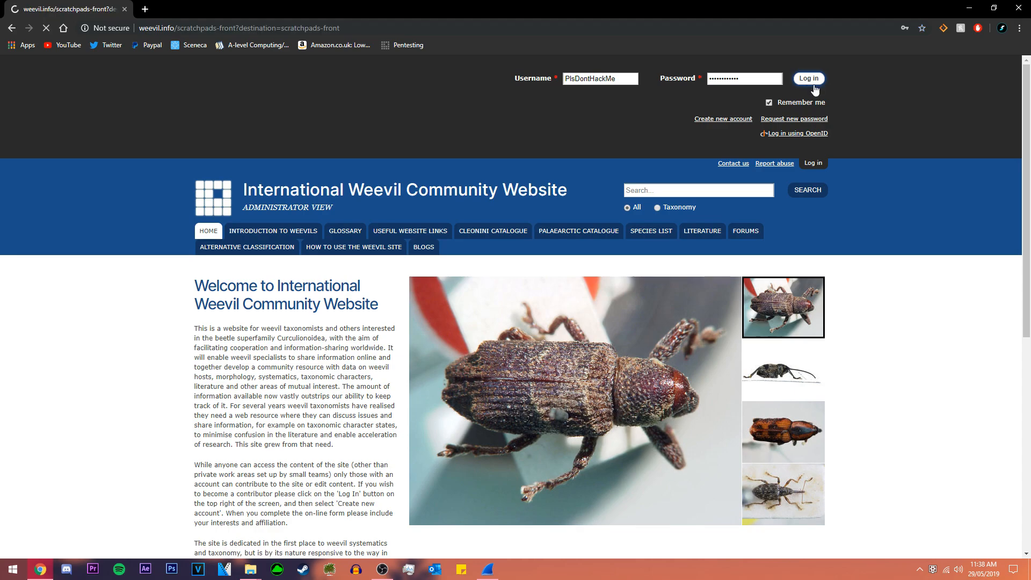
pyautogui.click(807, 79)
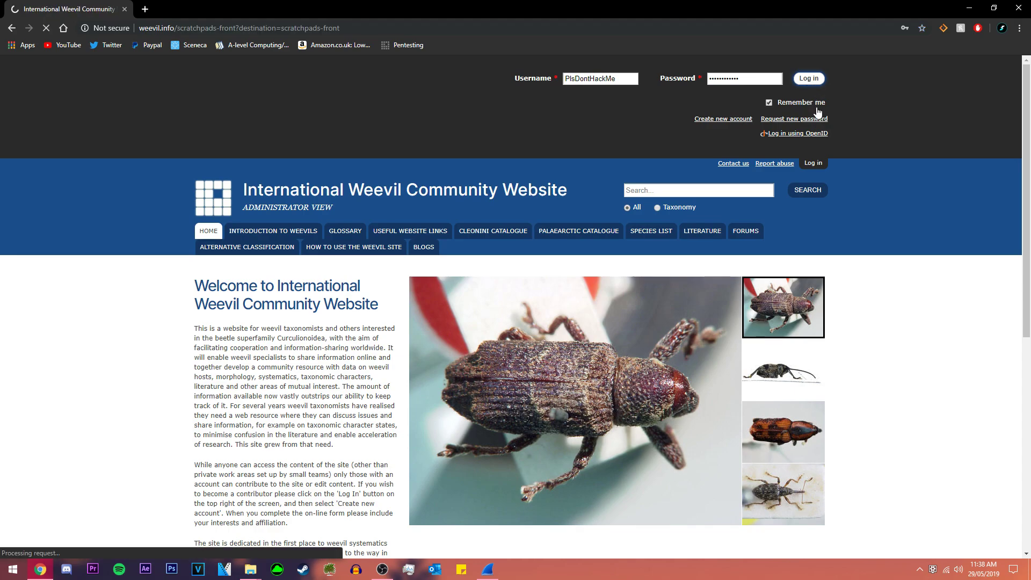
pyautogui.click(807, 78)
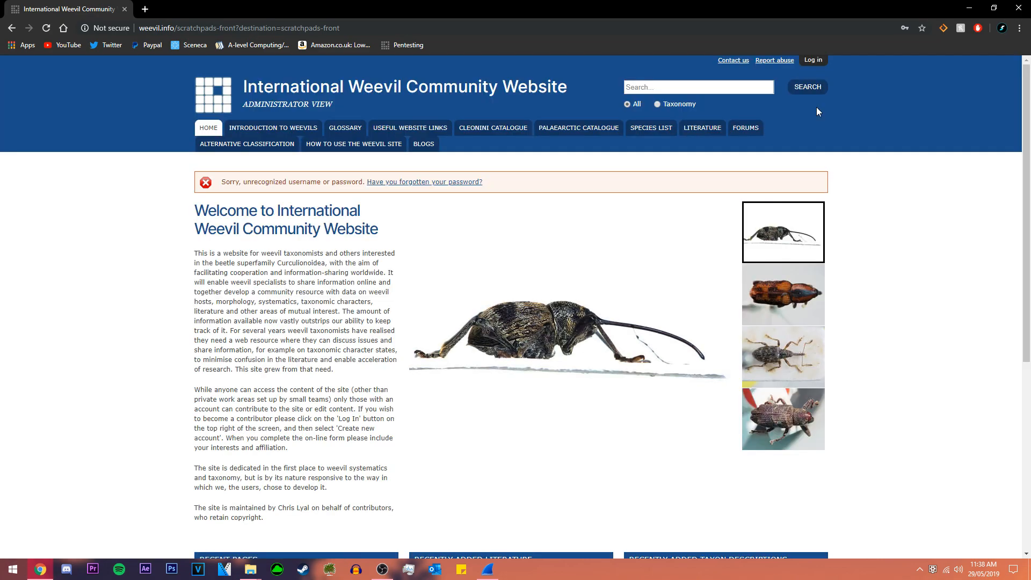
pyautogui.moveTo(309, 192)
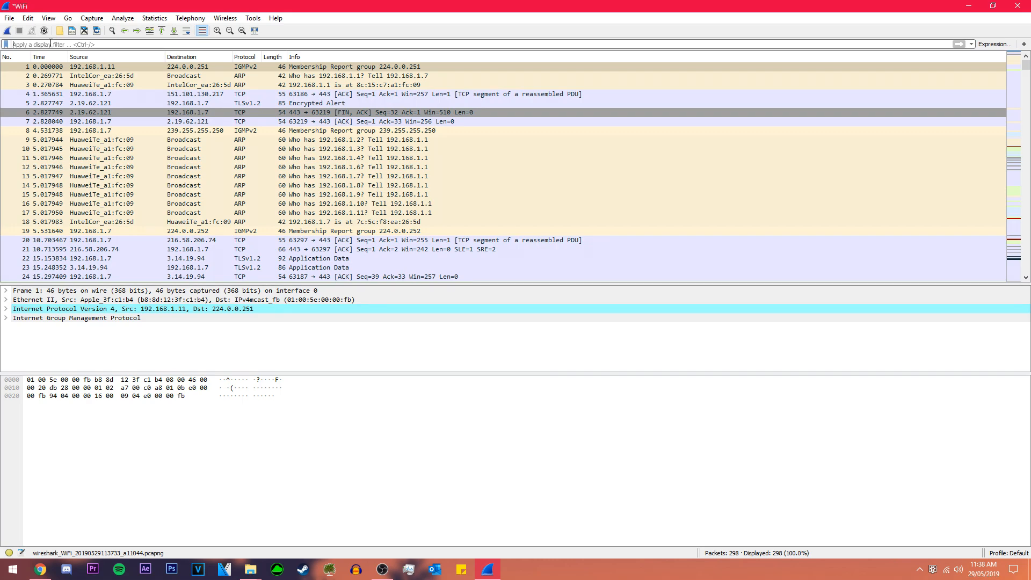
pyautogui.moveTo(125, 59)
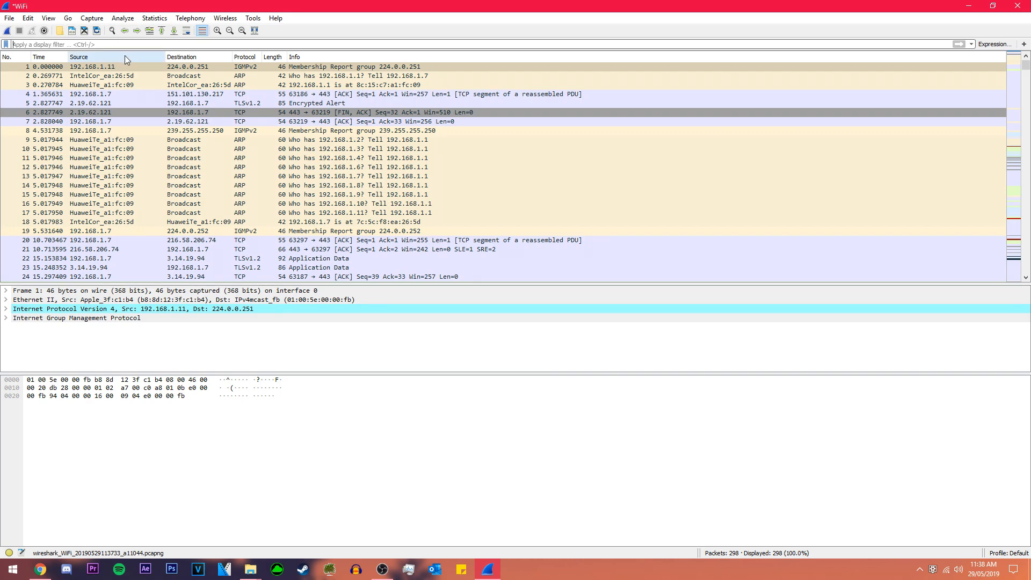
pyautogui.moveTo(163, 45)
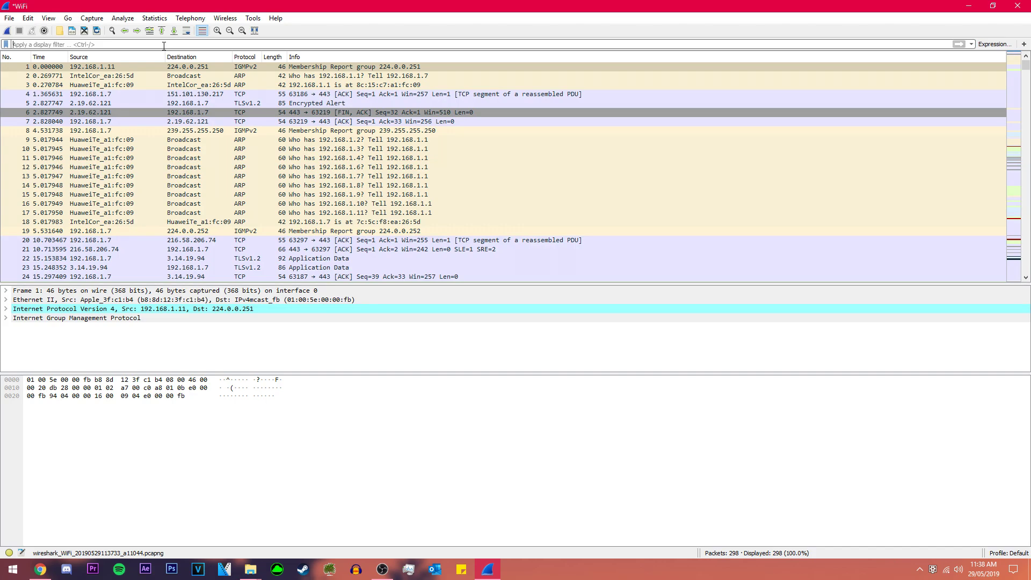
# Step: Filter the stopped capture to 'http', leaving four packets including the login POST
pyautogui.write('http')
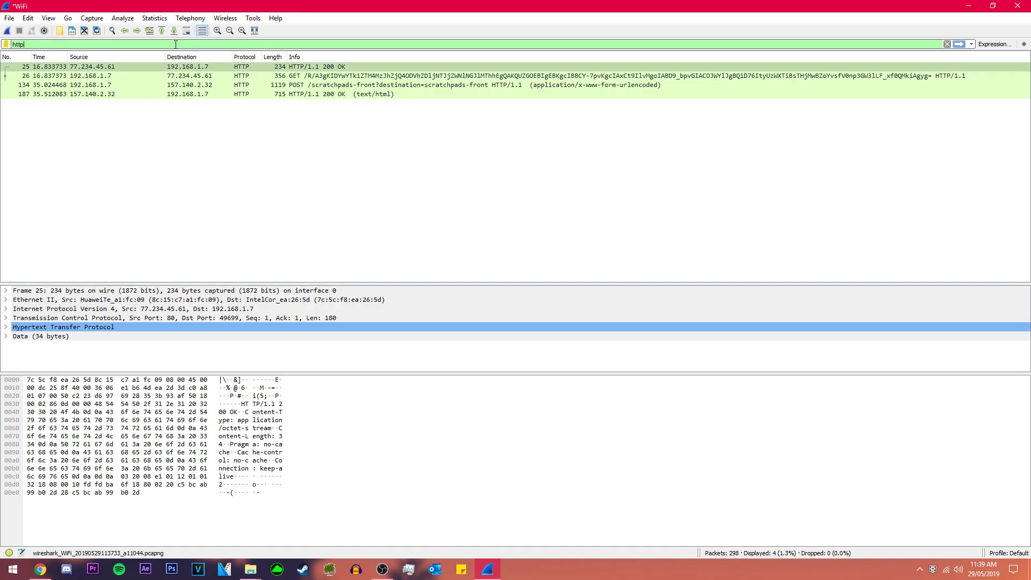
pyautogui.moveTo(311, 142)
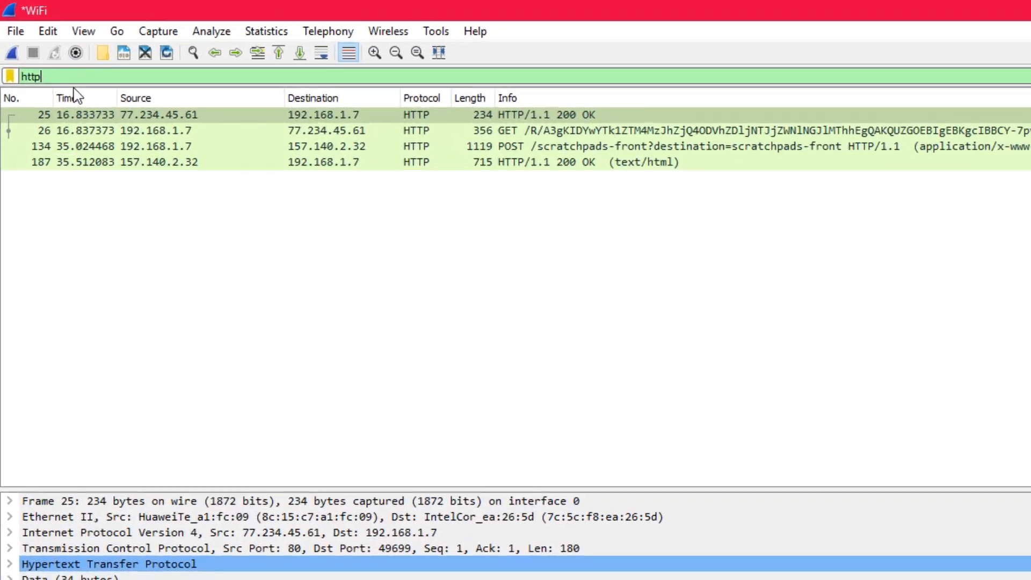
# Step: Filter to http.request.method=="POST", leaving only the login form submission packet
pyautogui.write('.r')
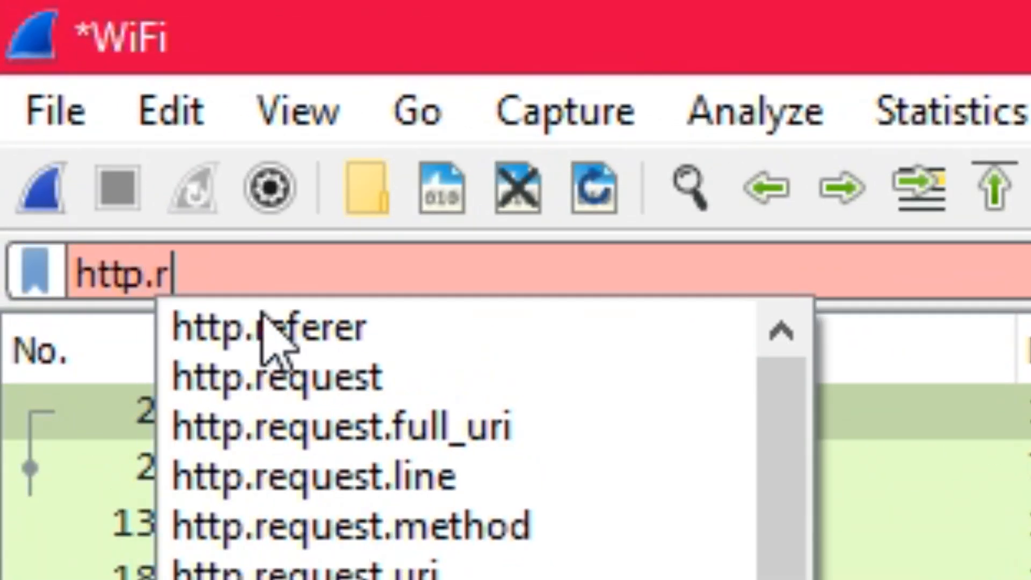
pyautogui.click(347, 524)
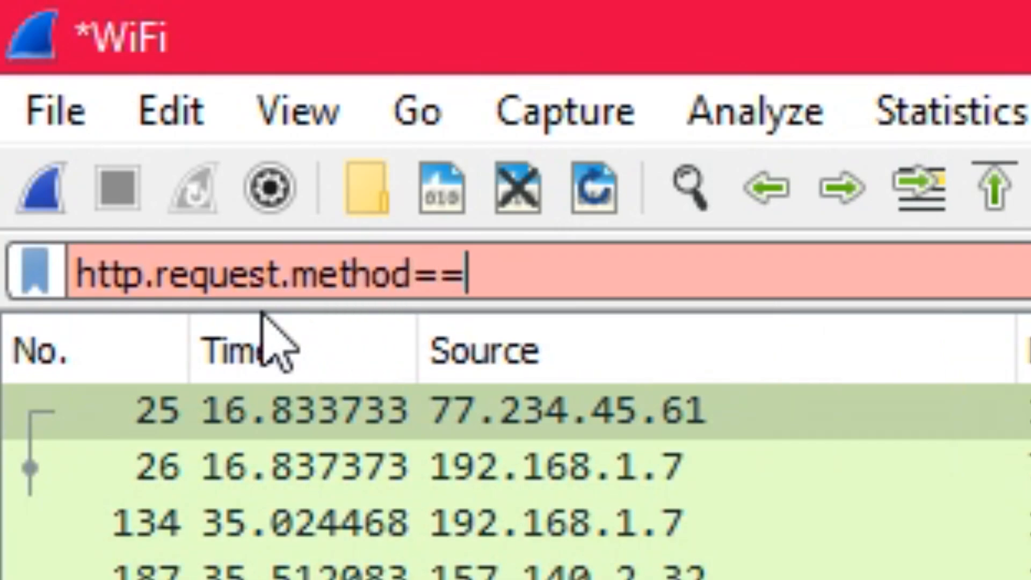
pyautogui.write('"POST')
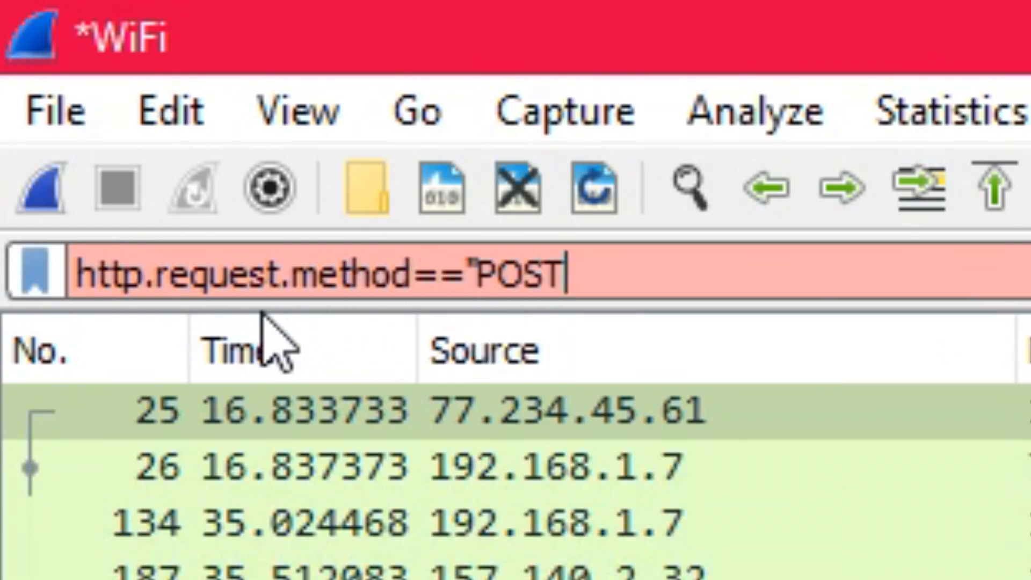
pyautogui.press('Return')
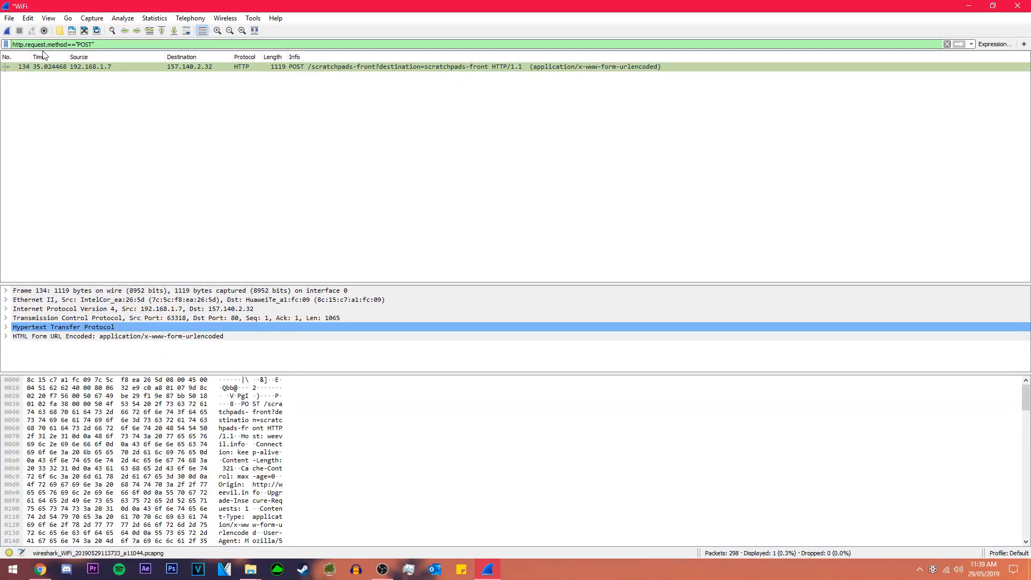
pyautogui.moveTo(49, 42)
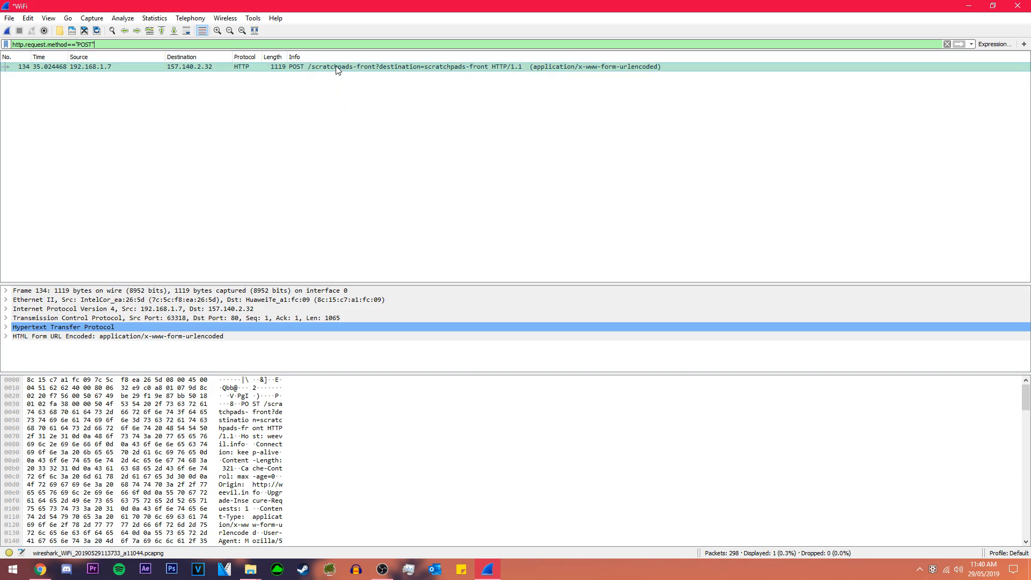
# Step: Expand the POST packet's HTTP headers and select the Accept-Language and Cookie lines
pyautogui.click(6, 326)
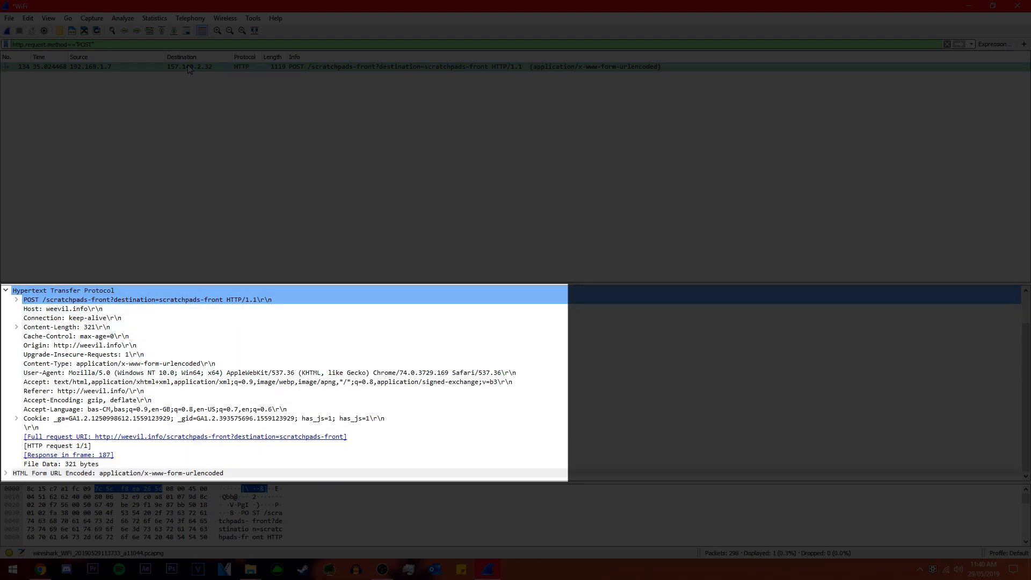
pyautogui.moveTo(225, 382)
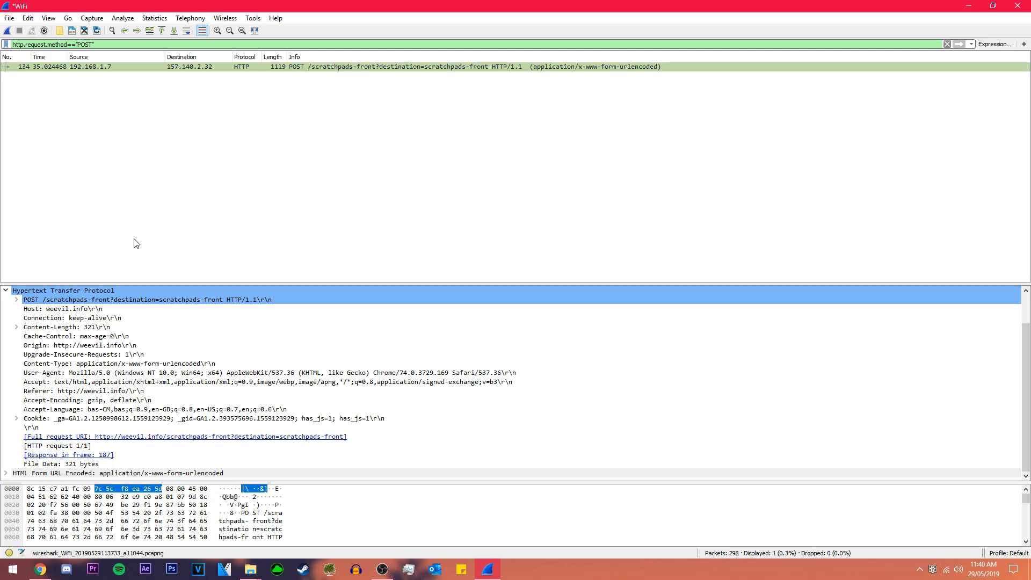
pyautogui.moveTo(237, 221)
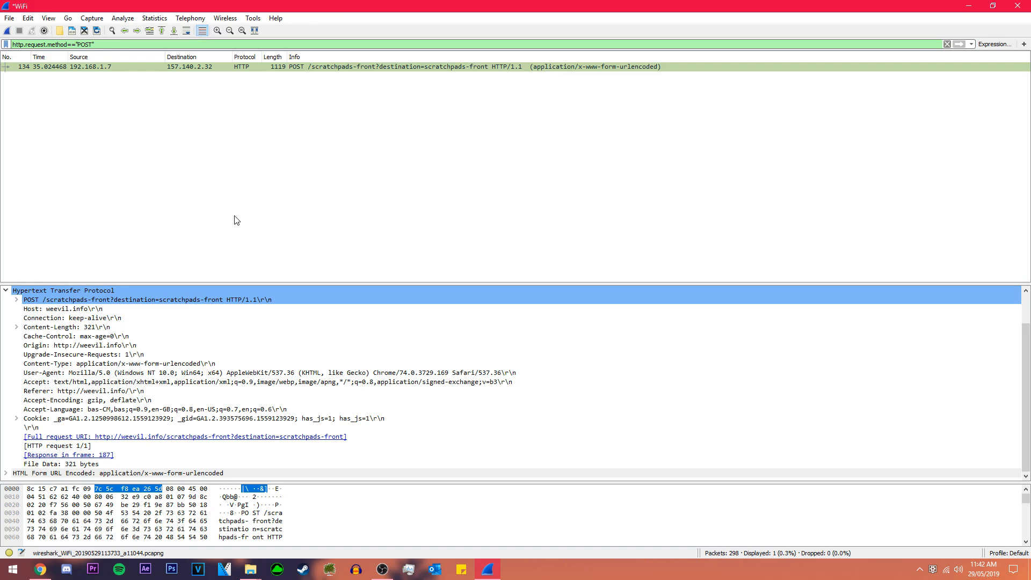
pyautogui.moveTo(254, 335)
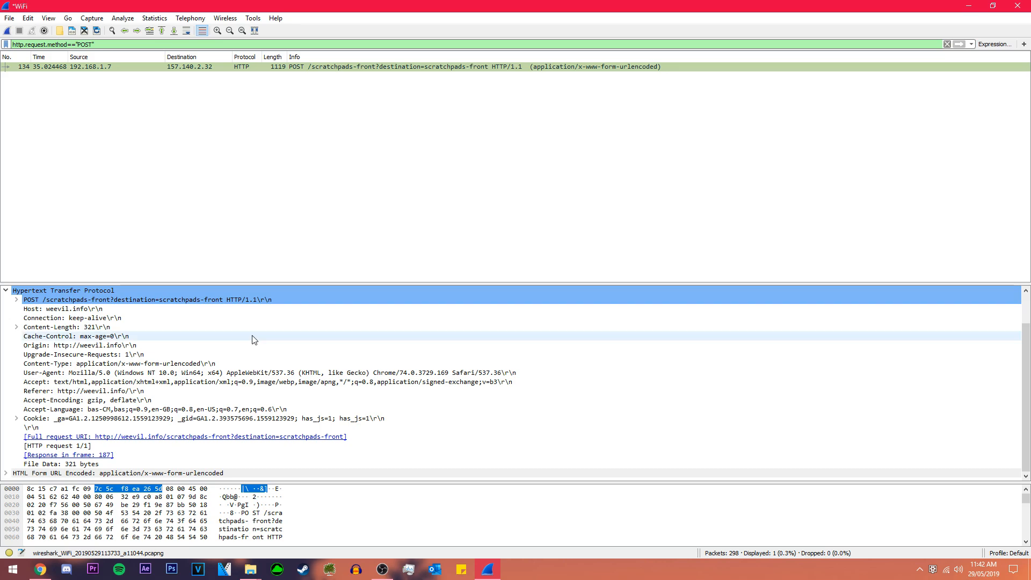
pyautogui.click(131, 418)
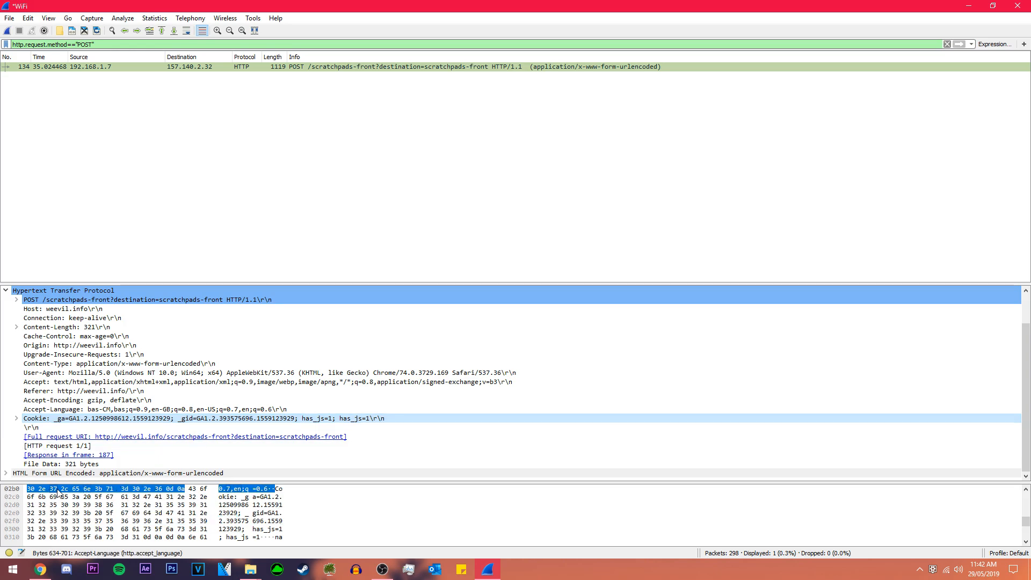
pyautogui.click(197, 418)
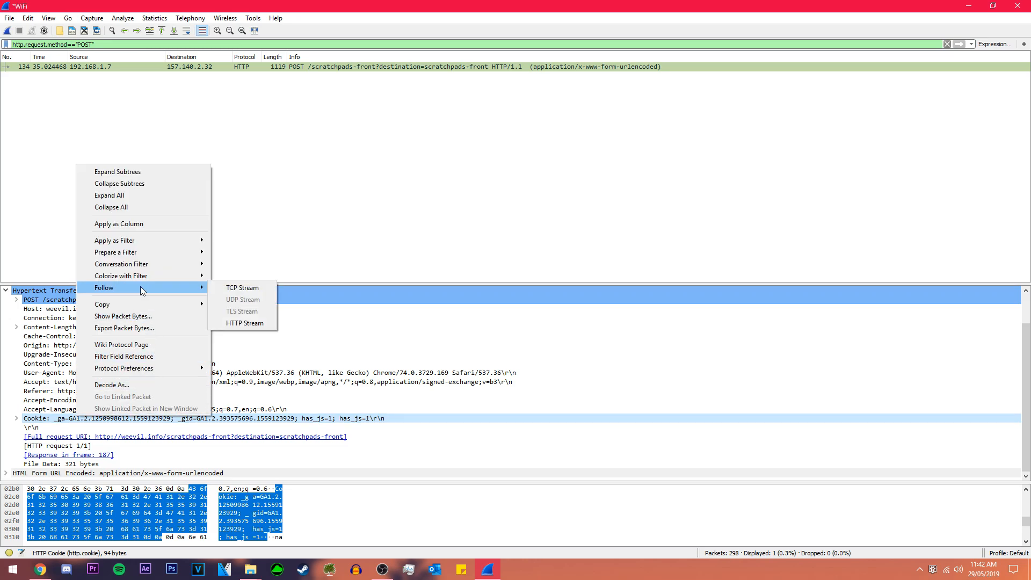
pyautogui.moveTo(244, 323)
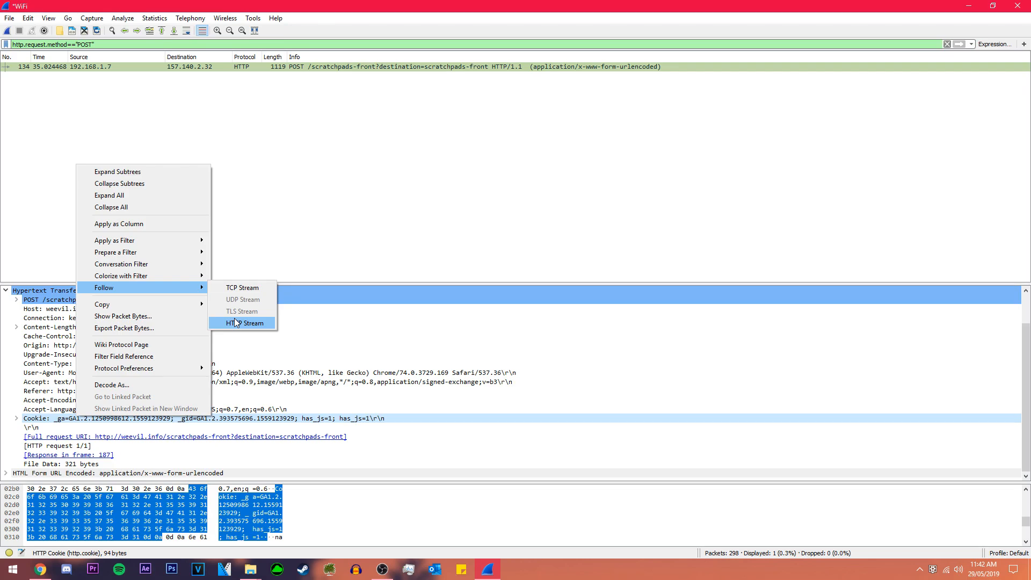
pyautogui.moveTo(206, 300)
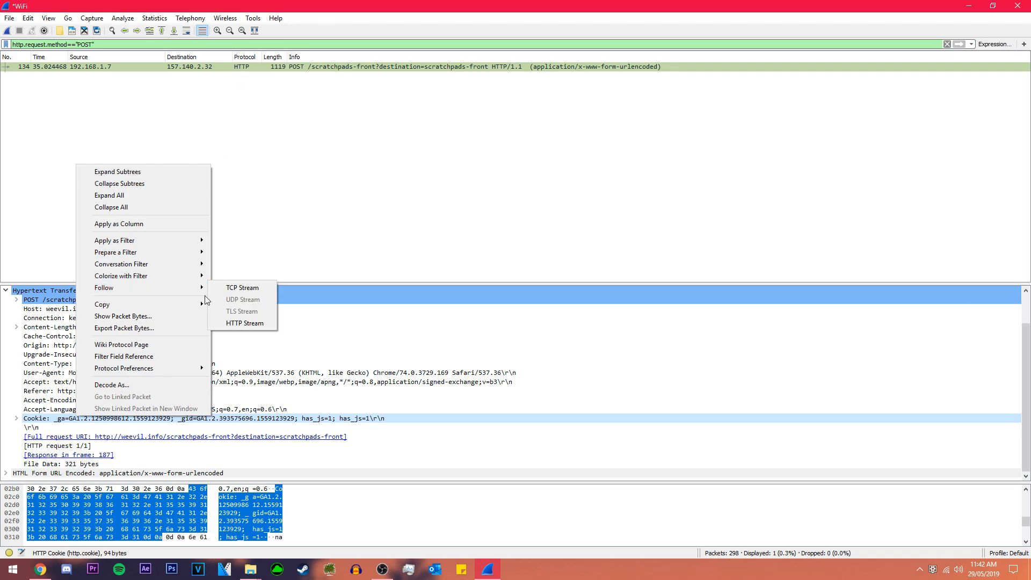
# Step: Follow the HTTP stream to show the plaintext request with credentials and the response HTML
pyautogui.click(244, 323)
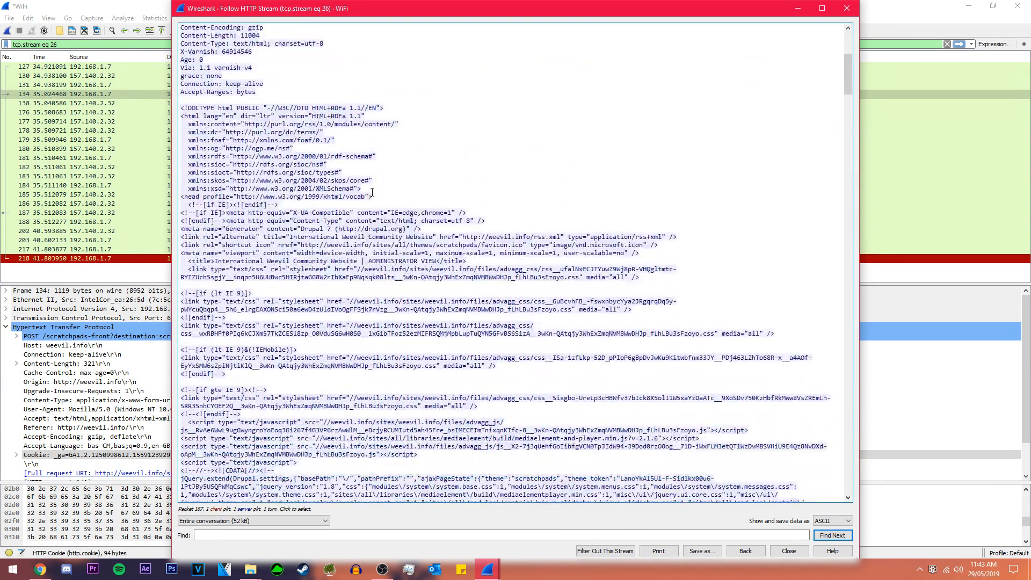
# Step: Review the followed stream and highlight the submitted name and pass values
pyautogui.scroll(-3)
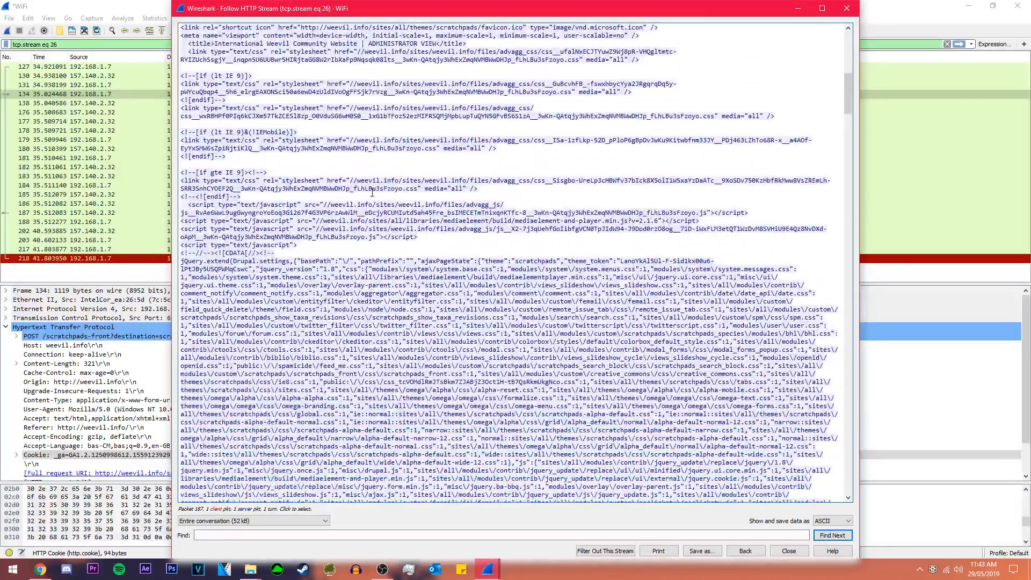
pyautogui.scroll(-3)
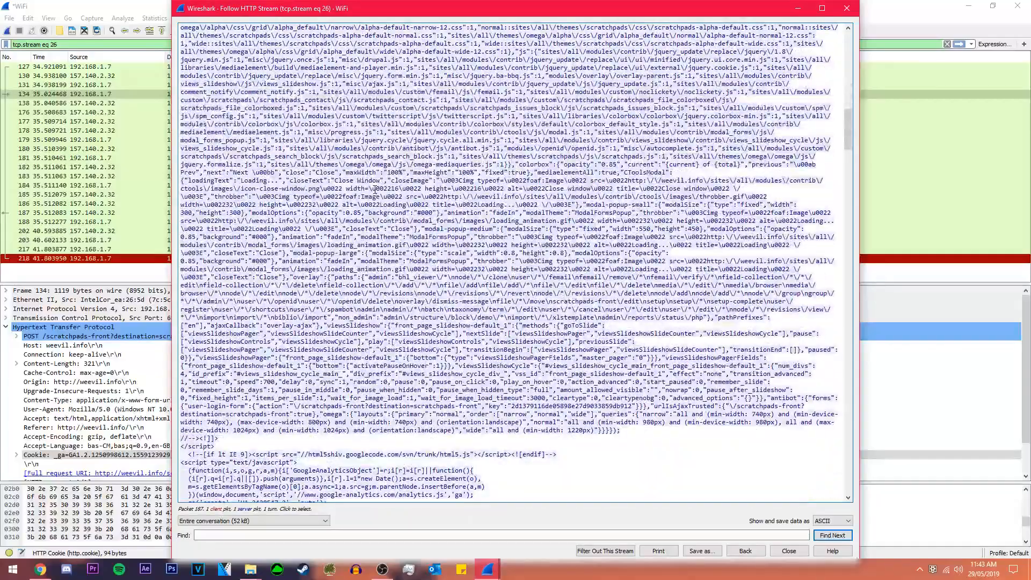
pyautogui.scroll(3)
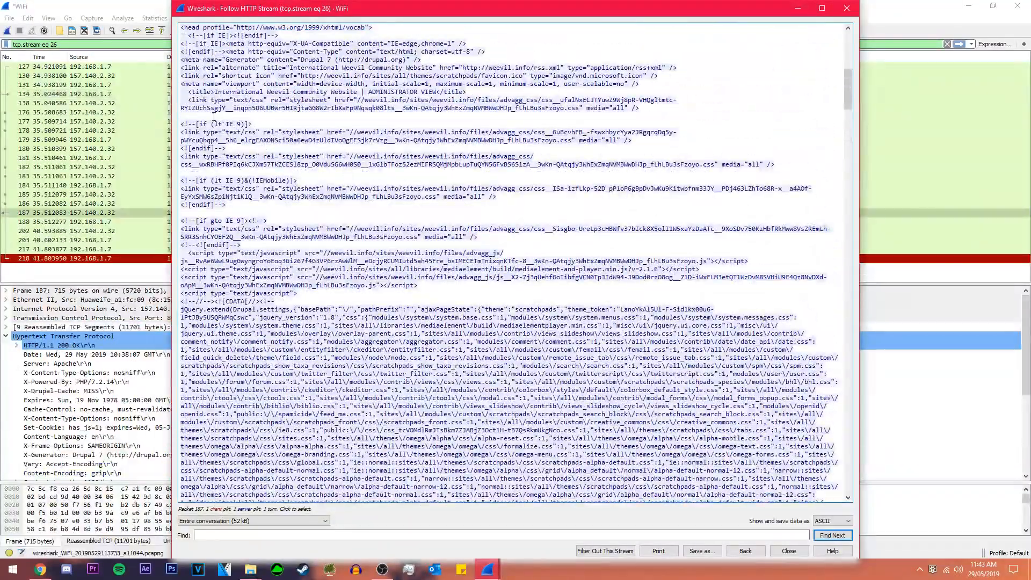
pyautogui.scroll(3)
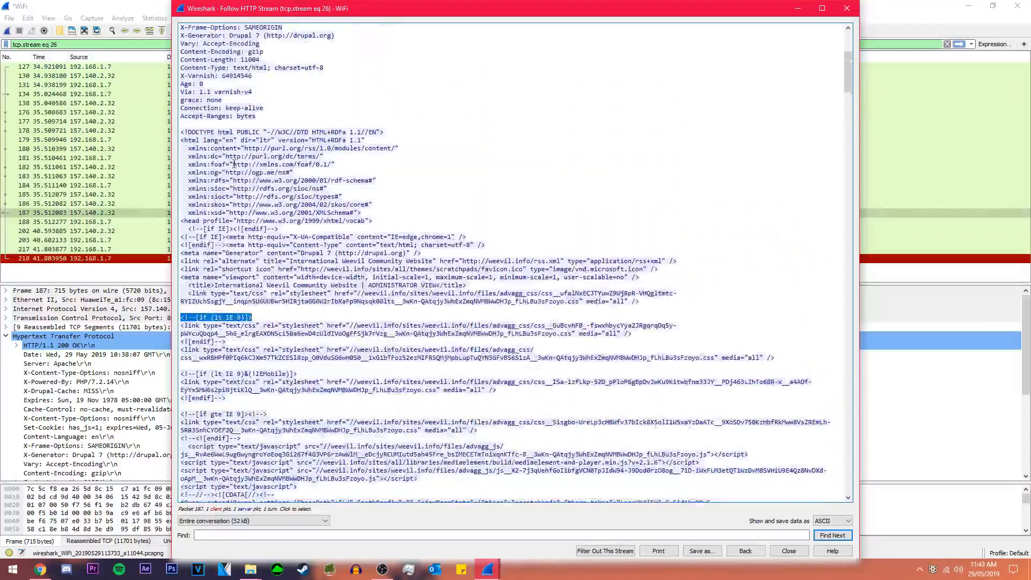
pyautogui.scroll(3)
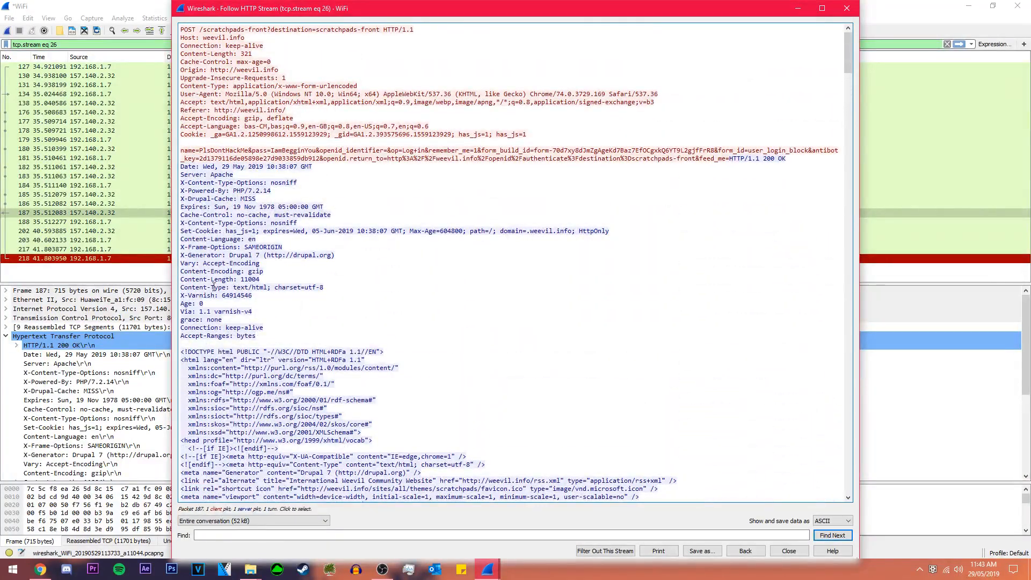
pyautogui.scroll(-3)
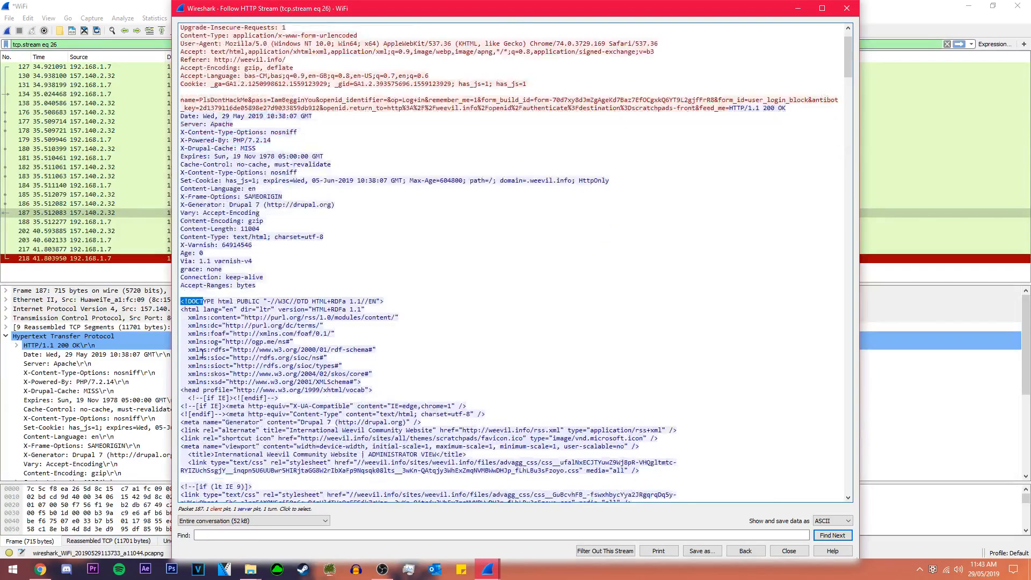
pyautogui.scroll(-3)
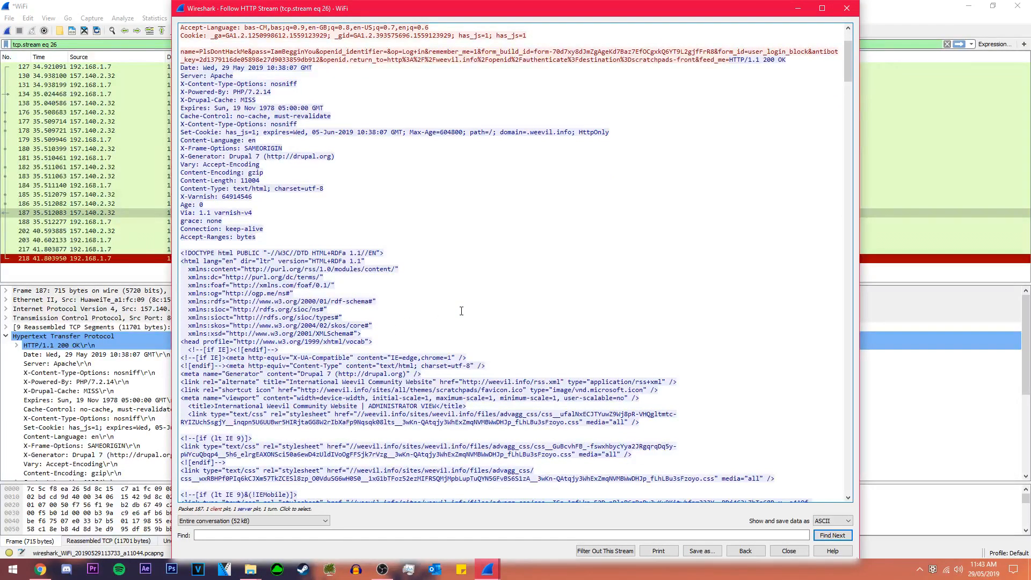
pyautogui.scroll(3)
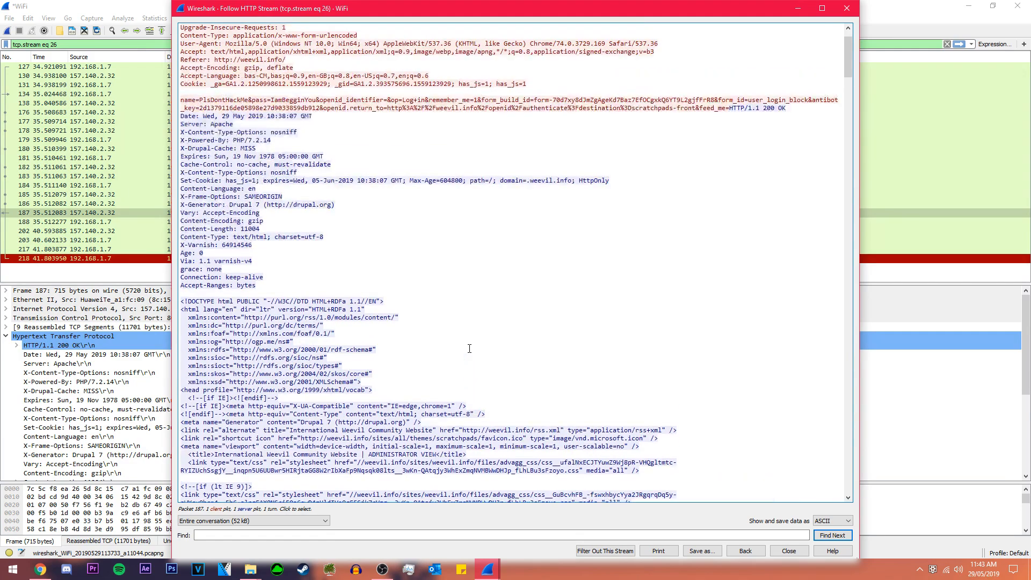
pyautogui.scroll(3)
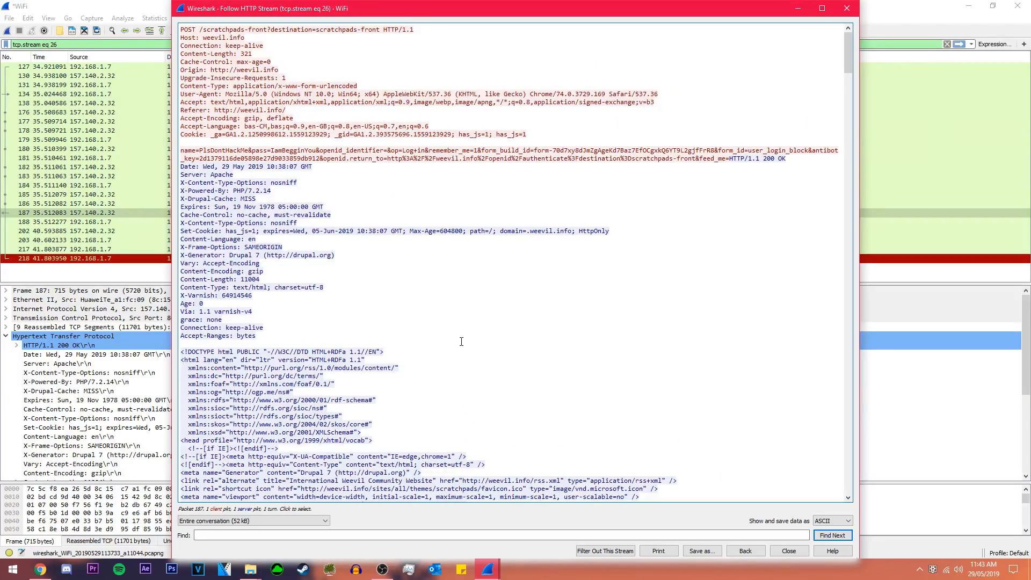
pyautogui.moveTo(468, 166)
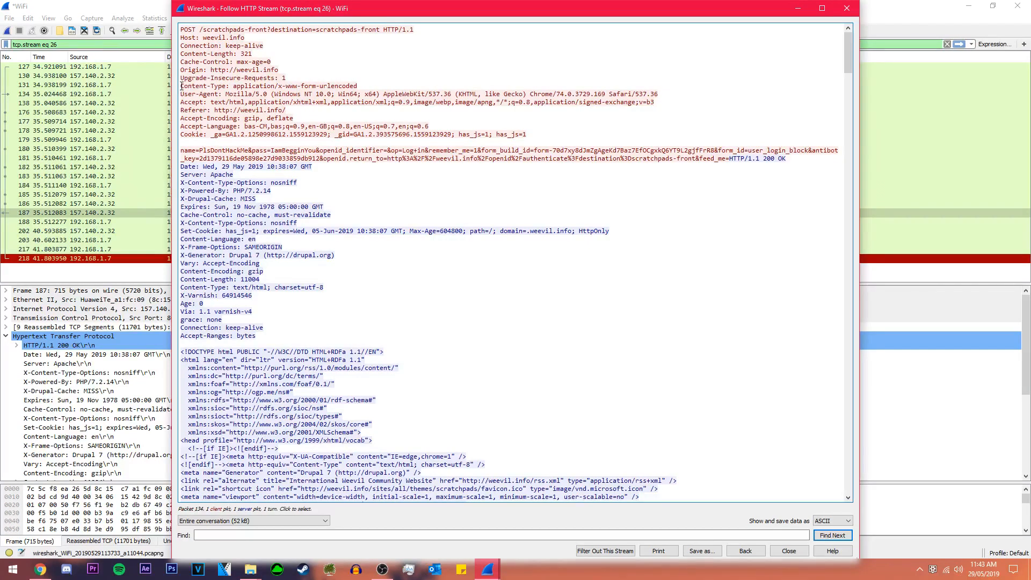
pyautogui.click(92, 93)
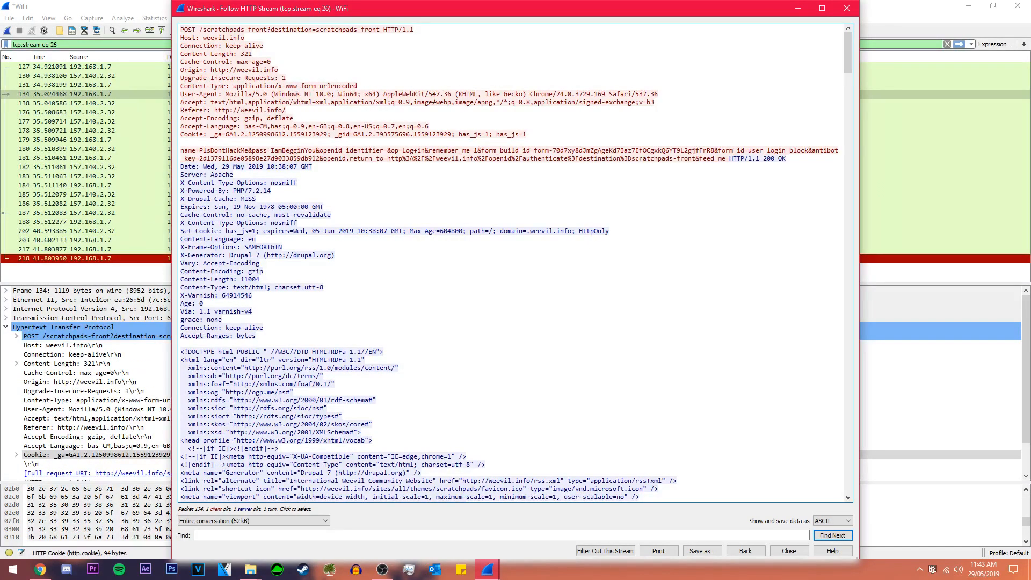
pyautogui.doubleClick(546, 95)
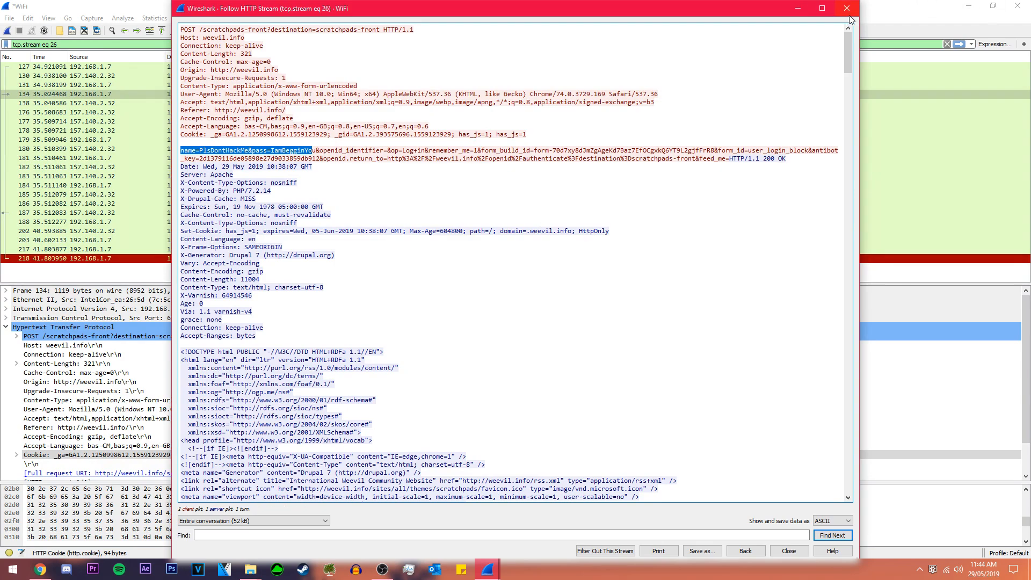
# Step: Close the stream window, start a new live capture discarding old packets, and return to Chrome
pyautogui.click(787, 549)
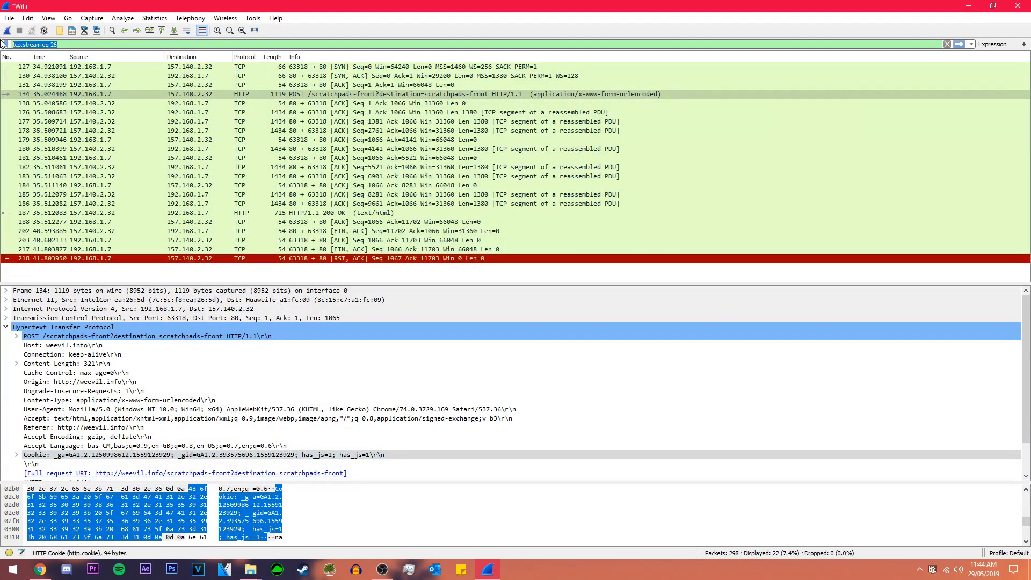
pyautogui.click(7, 32)
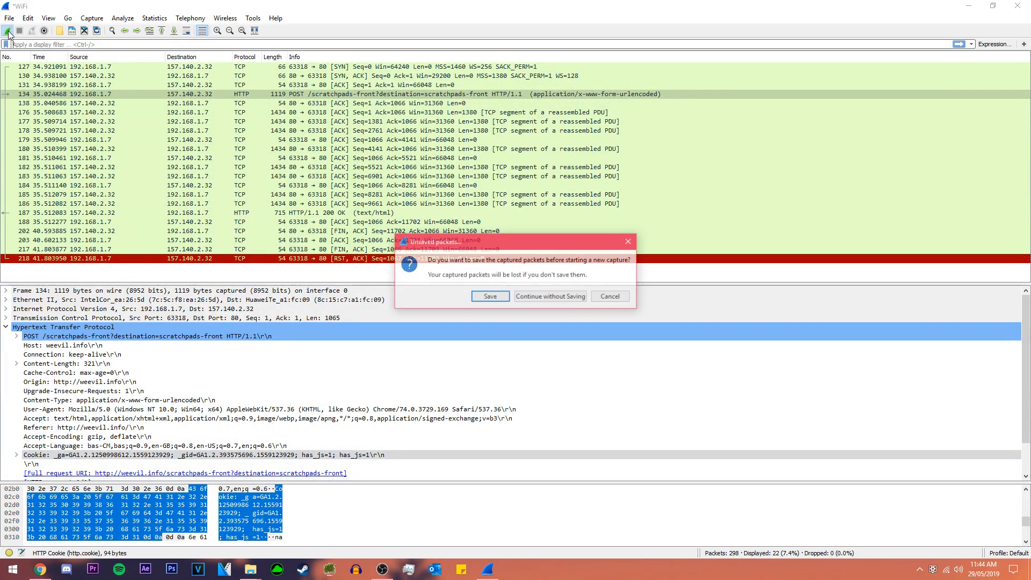
pyautogui.click(550, 297)
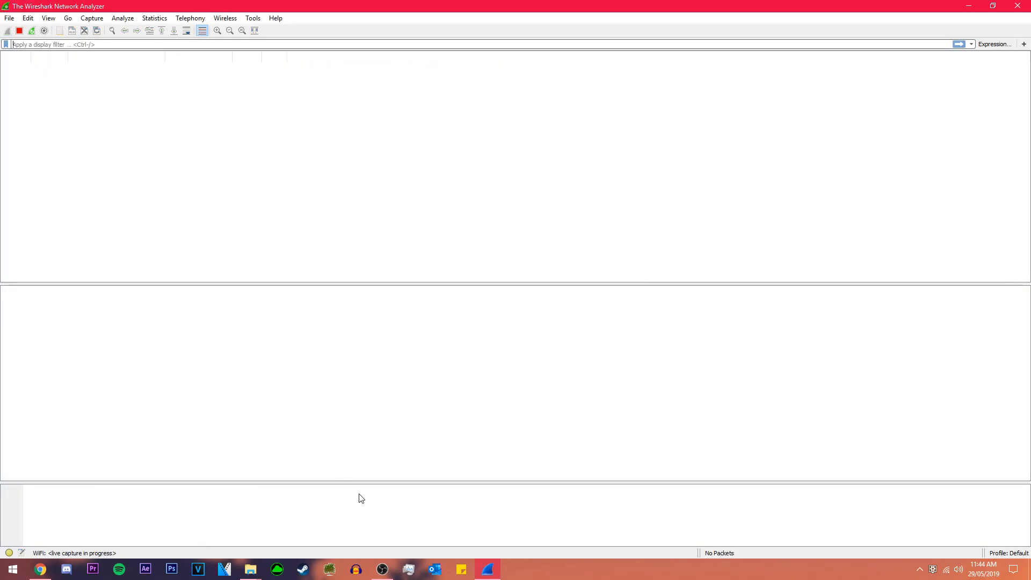
pyautogui.click(39, 569)
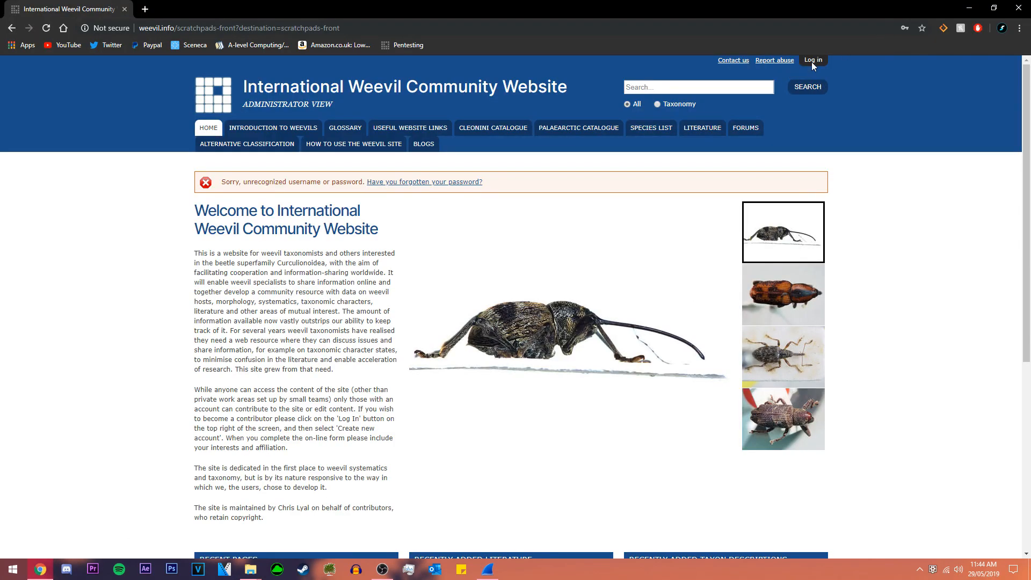
pyautogui.click(813, 60)
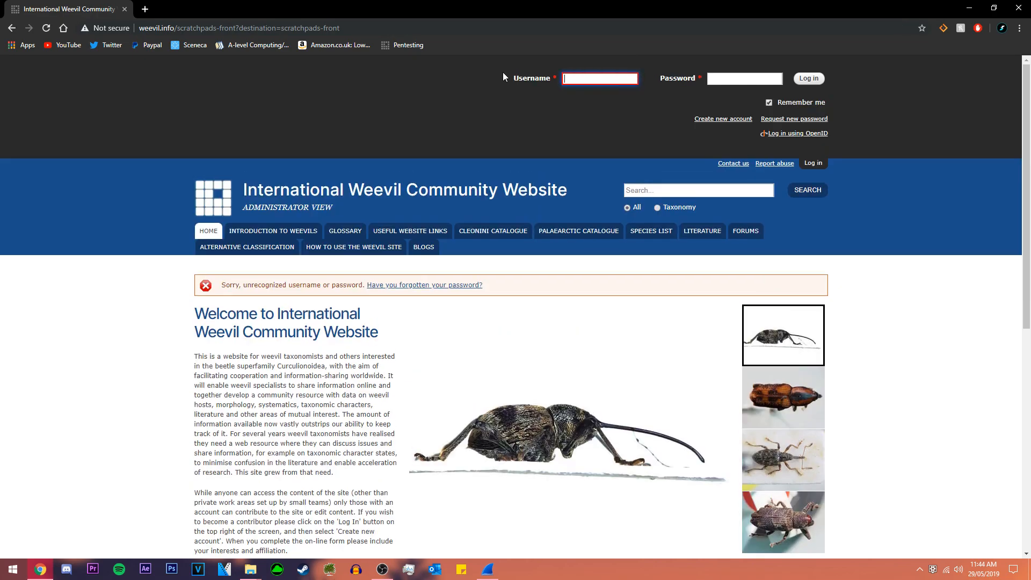
pyautogui.write('UserNameMan')
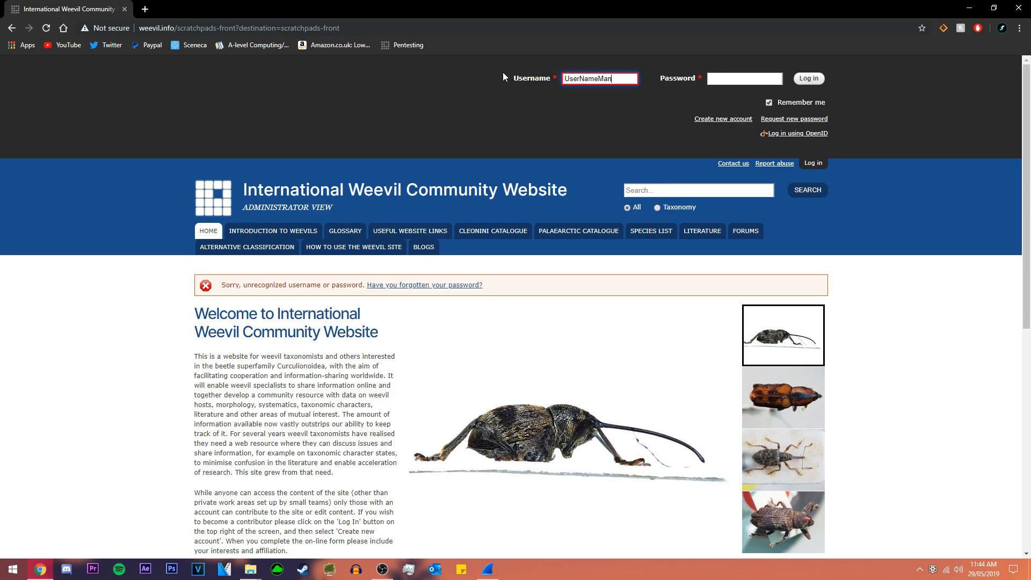
pyautogui.write('88')
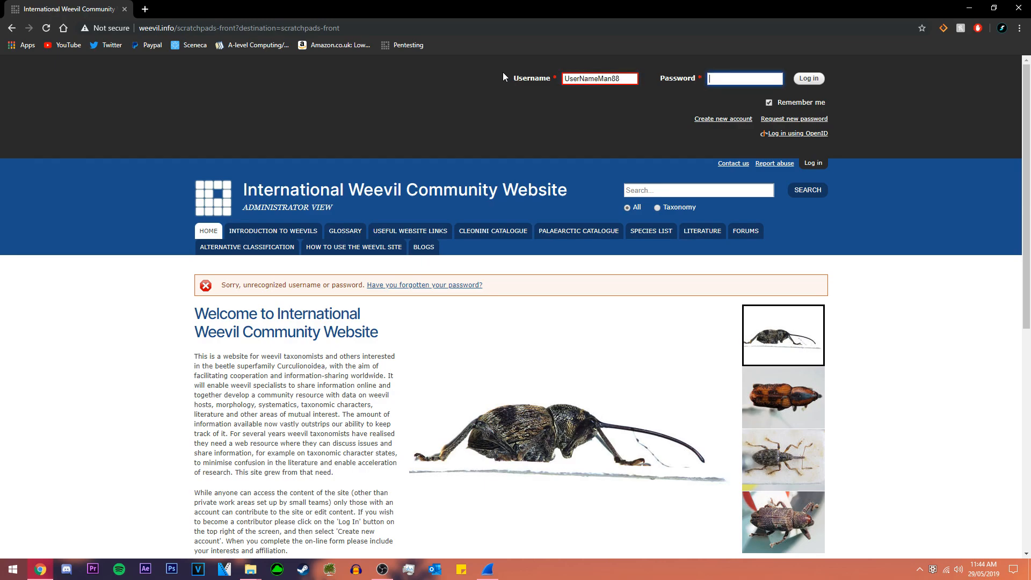
pyautogui.write('password')
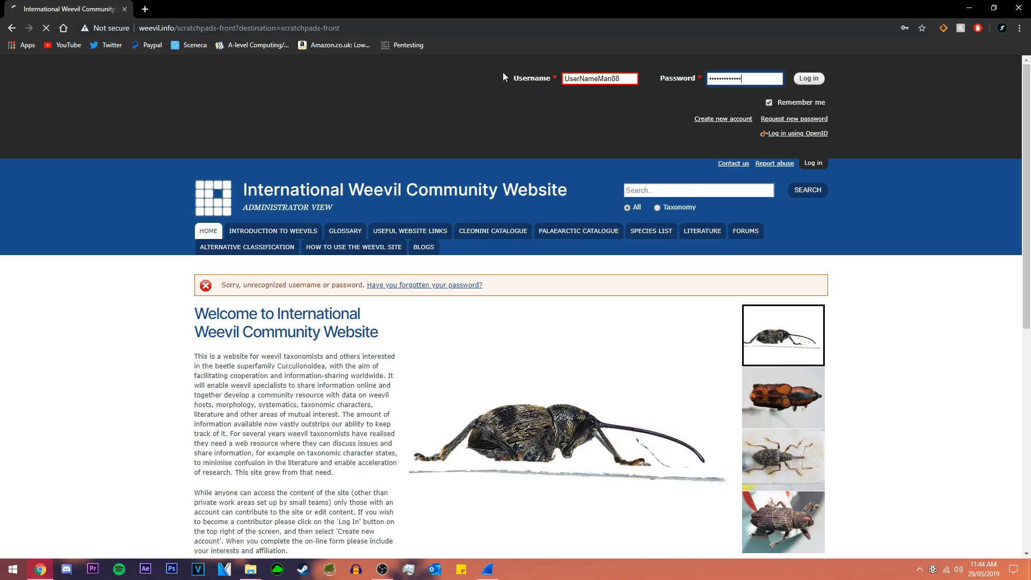
pyautogui.click(807, 79)
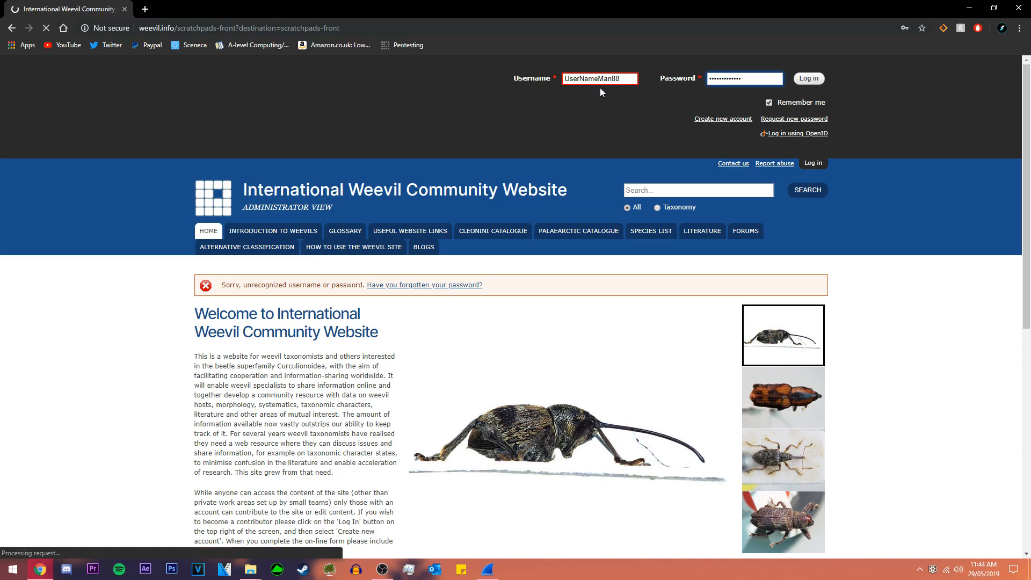
pyautogui.moveTo(488, 242)
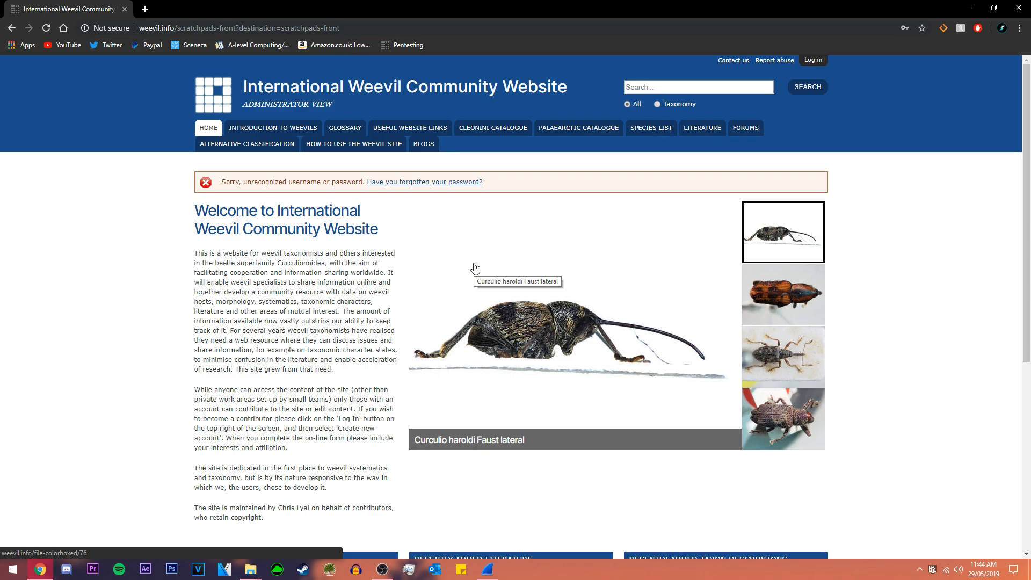
# Step: Stop the live capture and filter the packet list to http
pyautogui.click(487, 569)
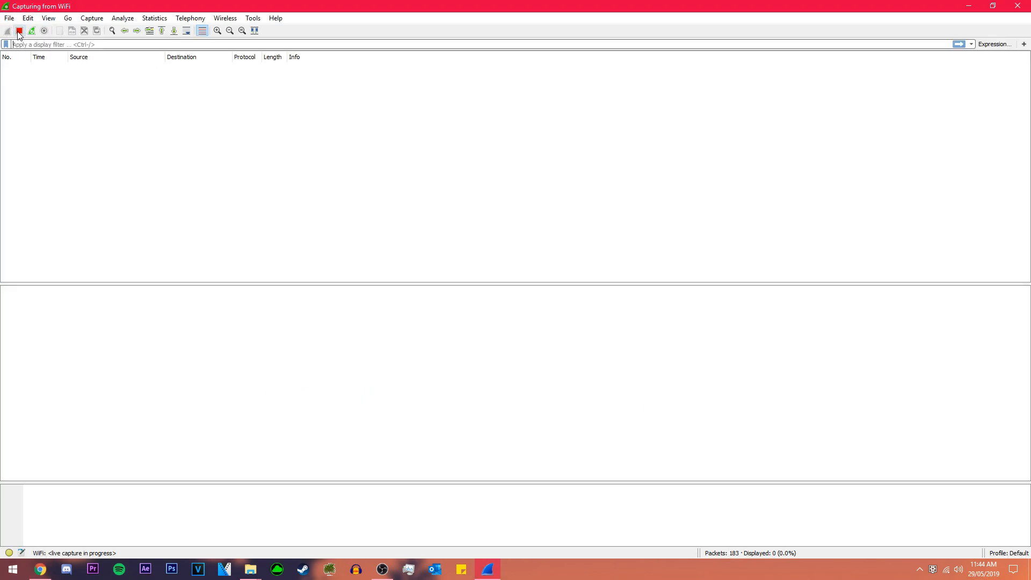
pyautogui.click(18, 30)
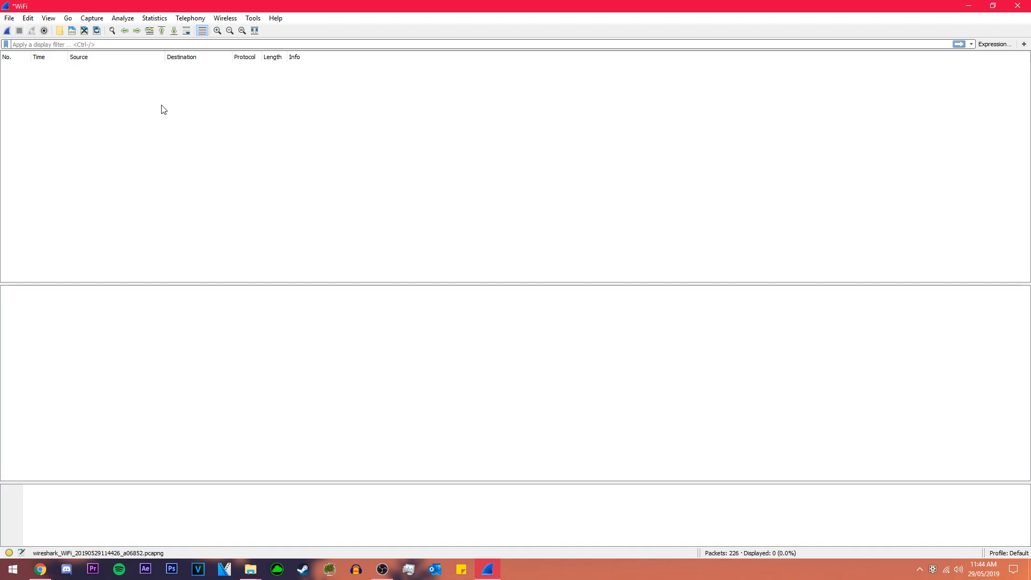
pyautogui.moveTo(102, 57)
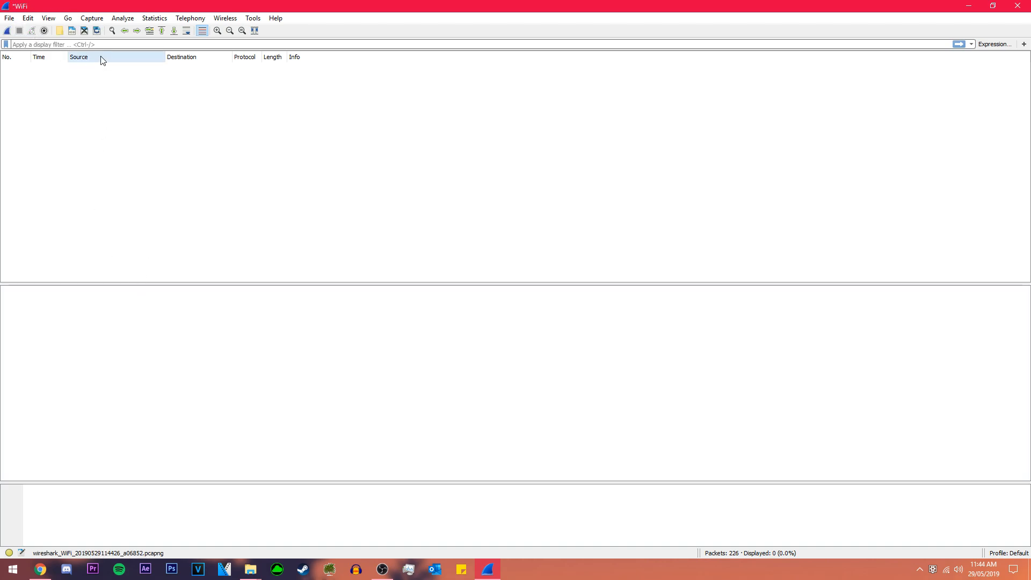
pyautogui.write('http')
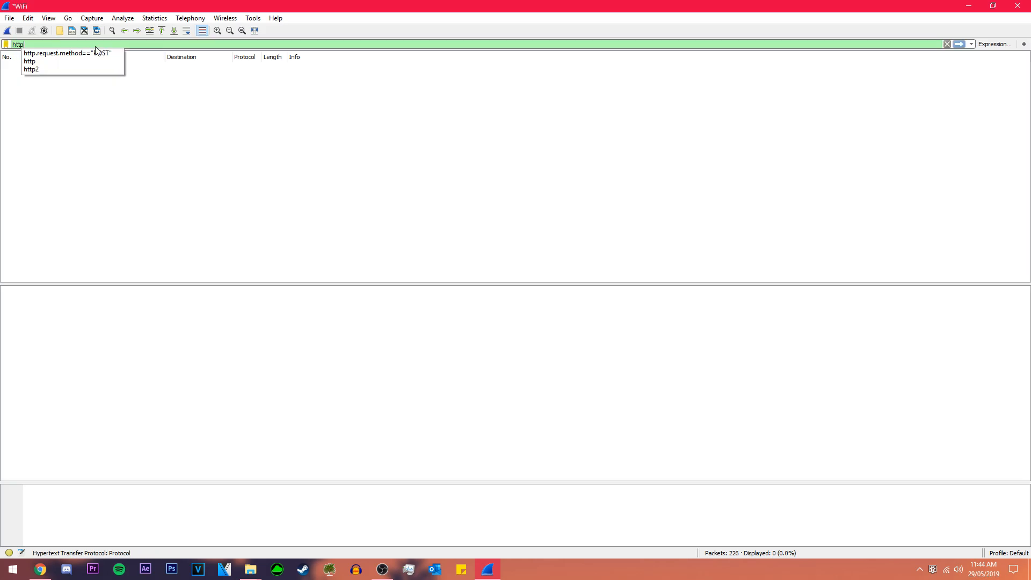
pyautogui.press('Return')
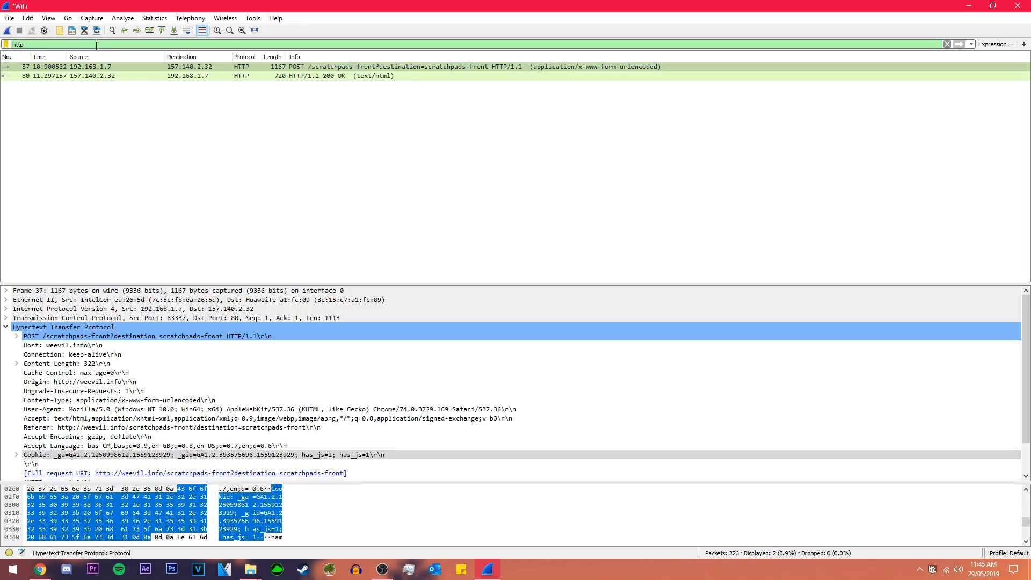
# Step: Refine the display filter to http.request.method=="POST" and apply it
pyautogui.write('.')
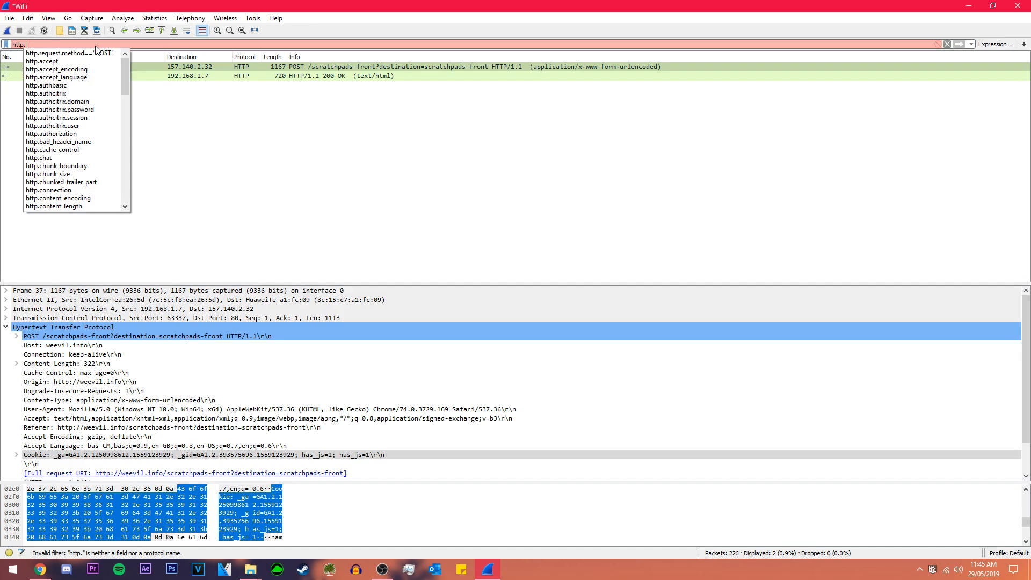
pyautogui.press('Return')
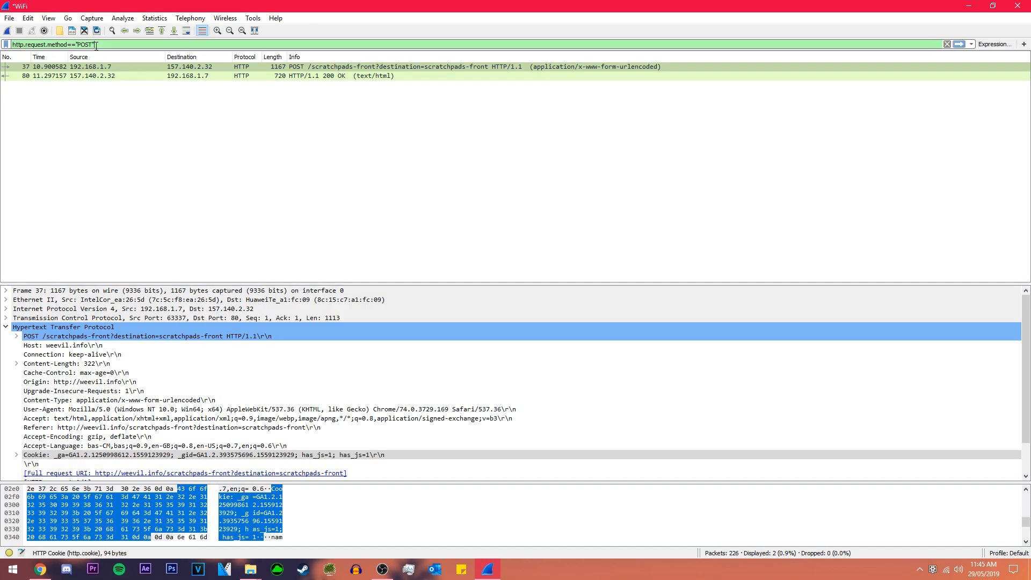
pyautogui.click(957, 44)
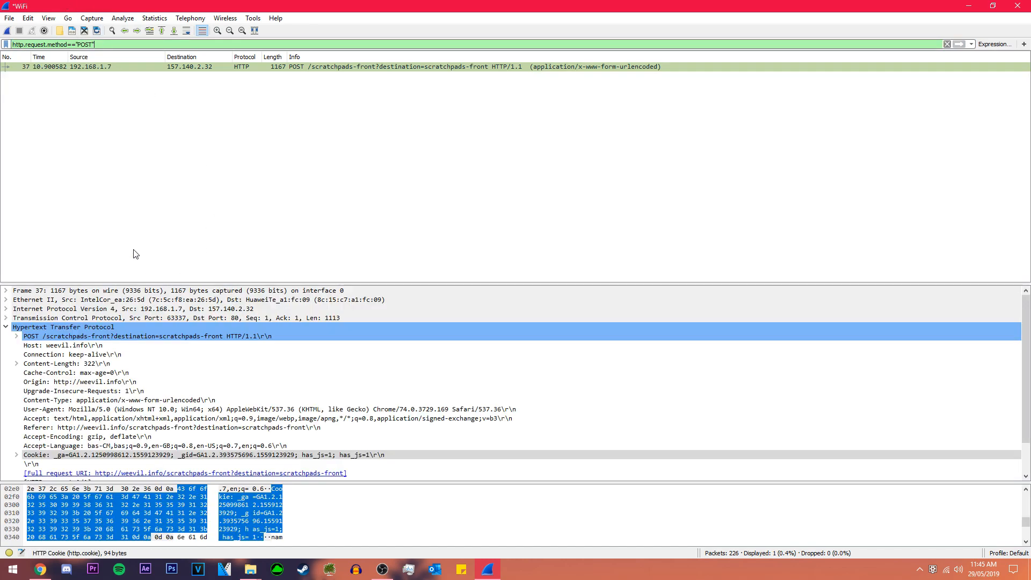
pyautogui.moveTo(58, 340)
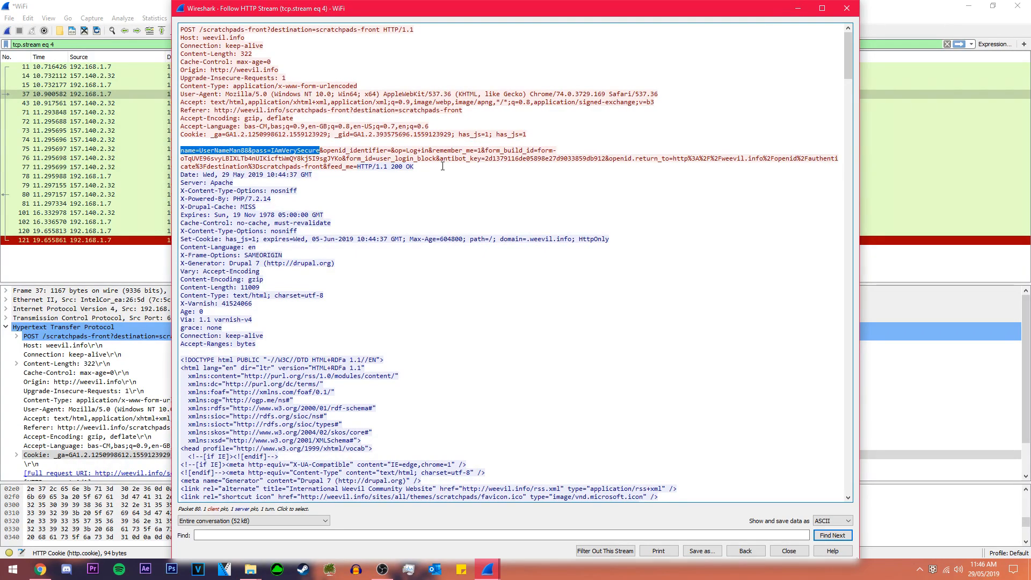
pyautogui.moveTo(362, 204)
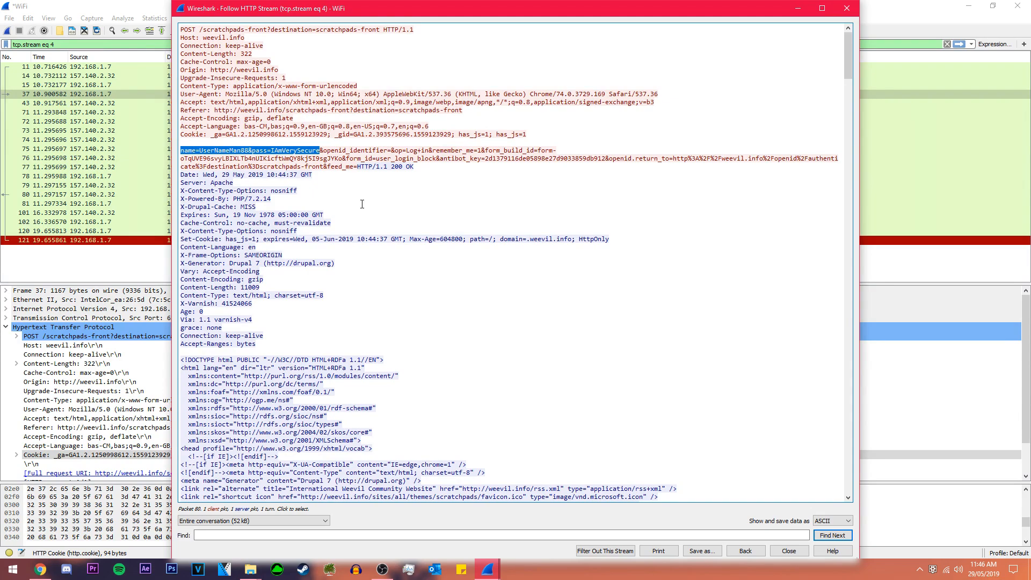